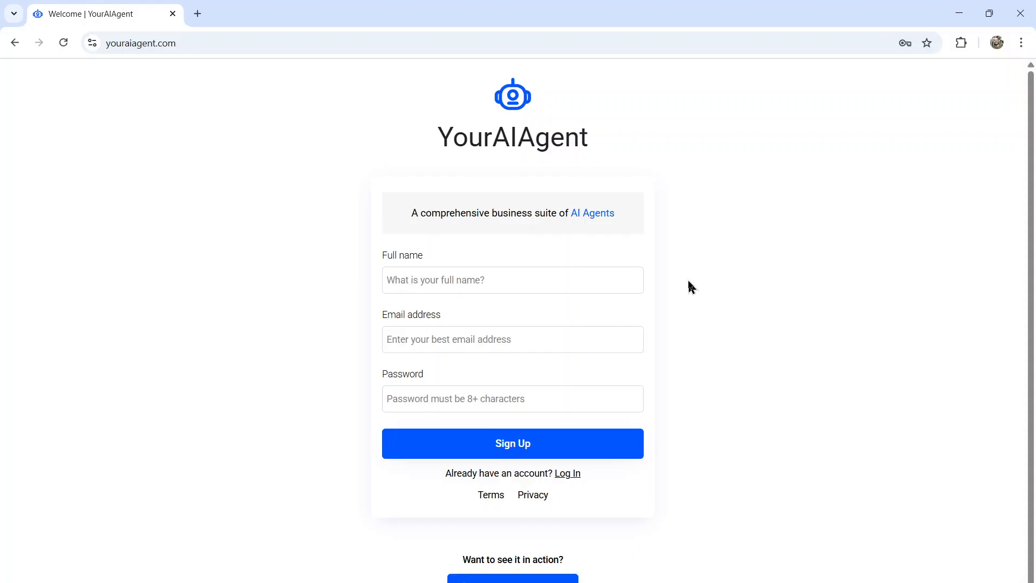
{"action": "mouse_move", "coordinate": [555, 362]}
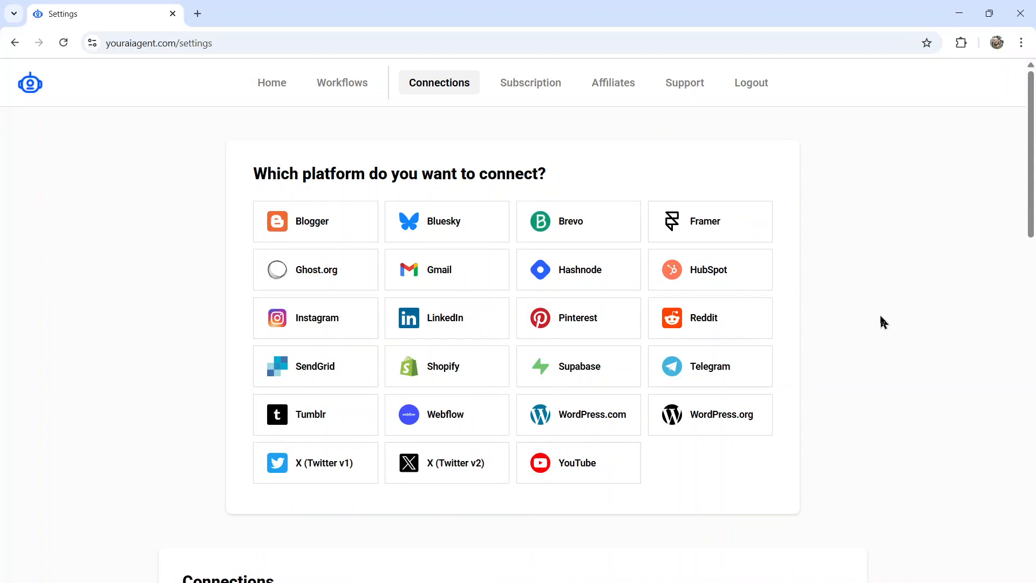
{"action": "left_click", "coordinate": [447, 463]}
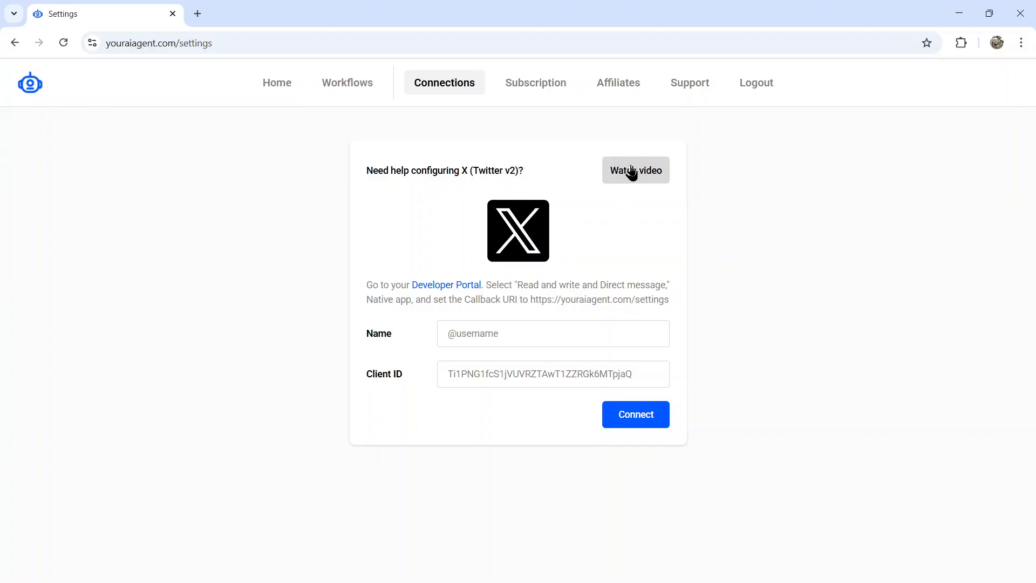
{"action": "mouse_move", "coordinate": [545, 336]}
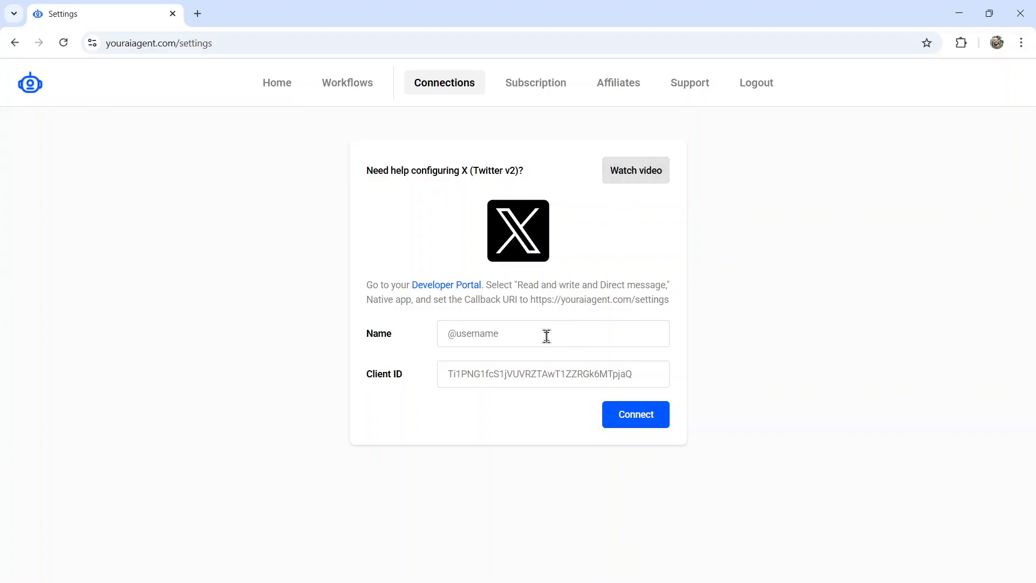
{"action": "type", "text": "@heywesfr"}
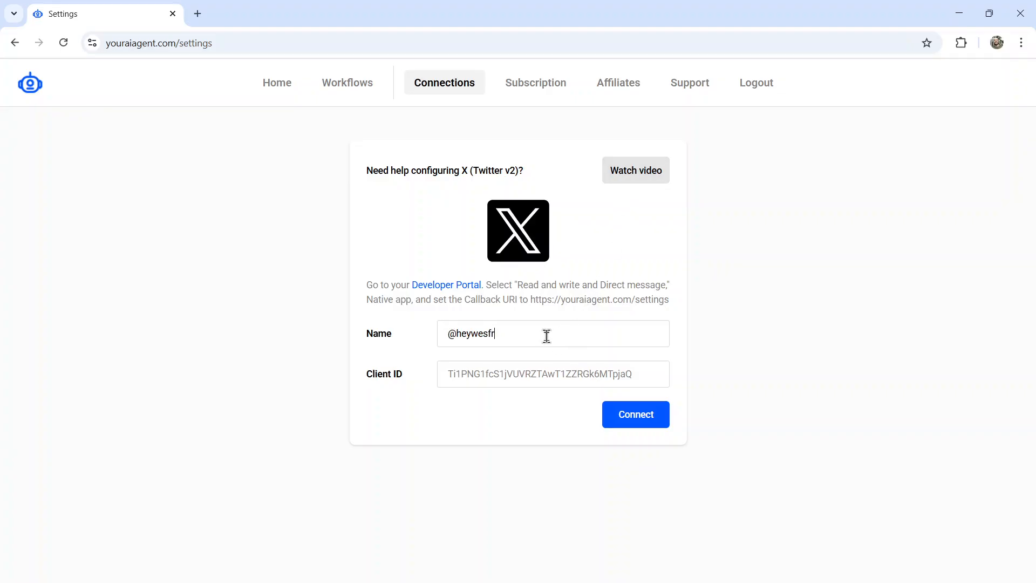
{"action": "type", "text": "ank"}
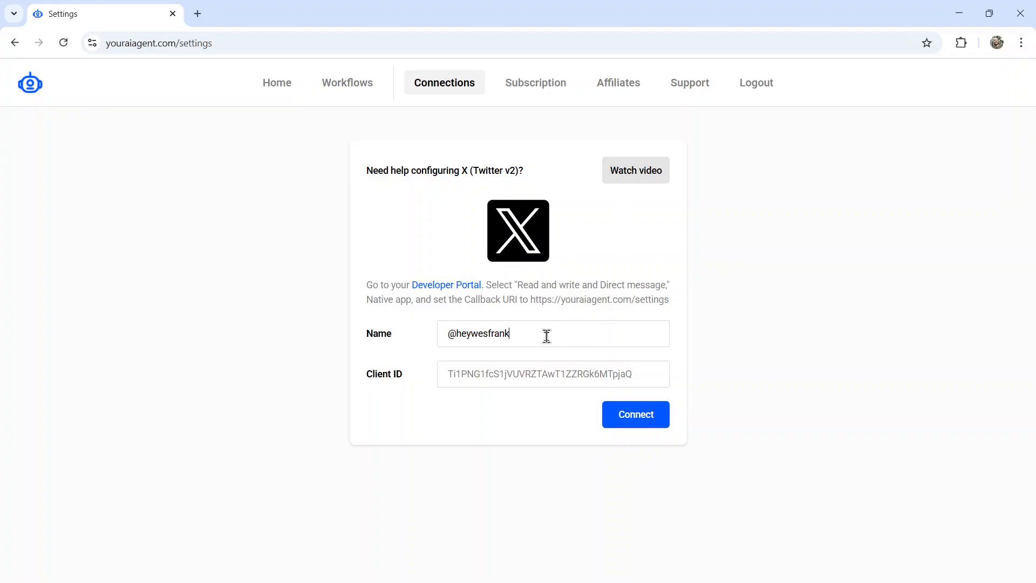
{"action": "left_click", "coordinate": [553, 373]}
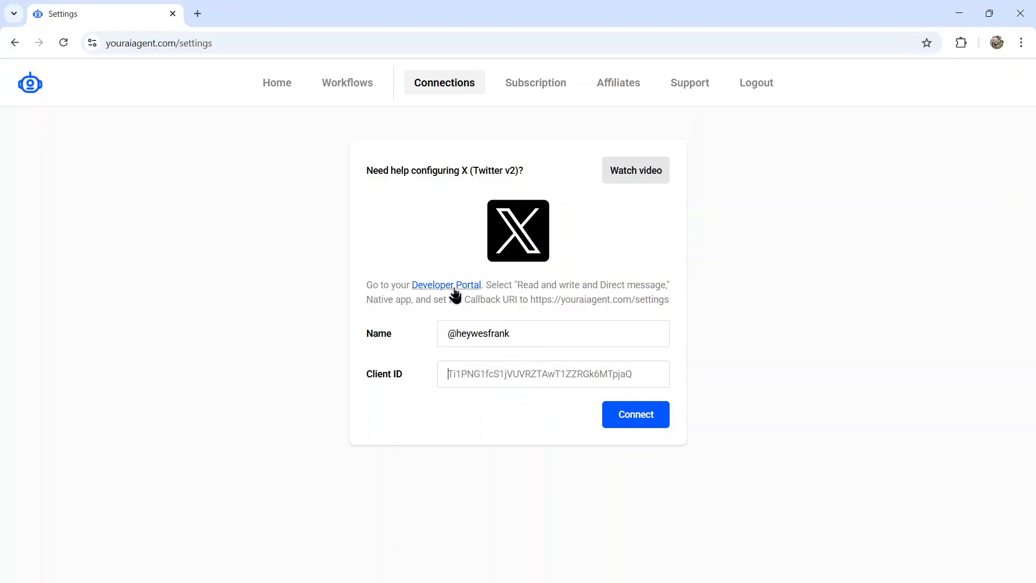
Step: Open the Developer Portal and go to the YourAIAgent834575 app's settings
{"action": "left_click", "coordinate": [446, 285]}
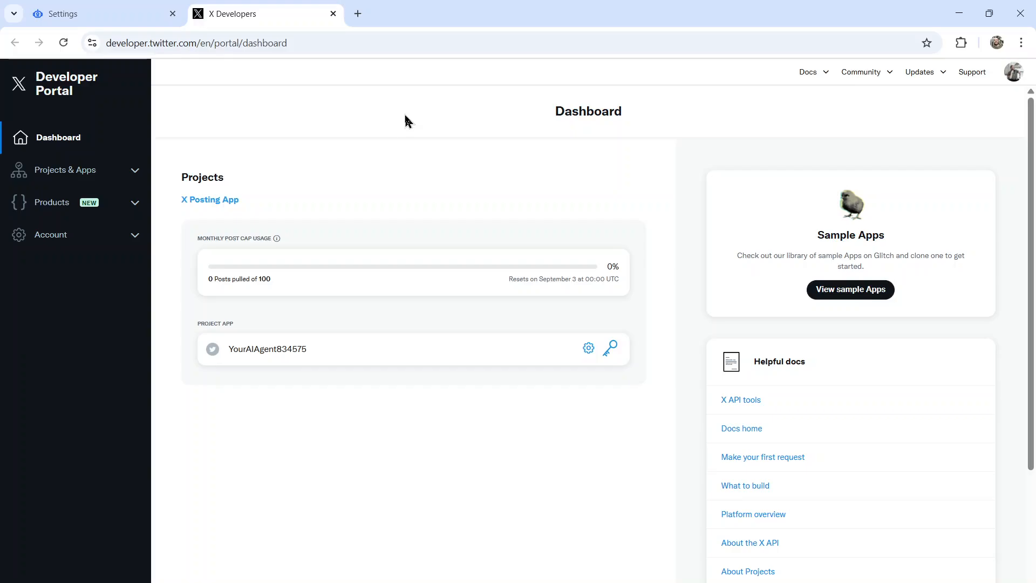
{"action": "left_click", "coordinate": [65, 170]}
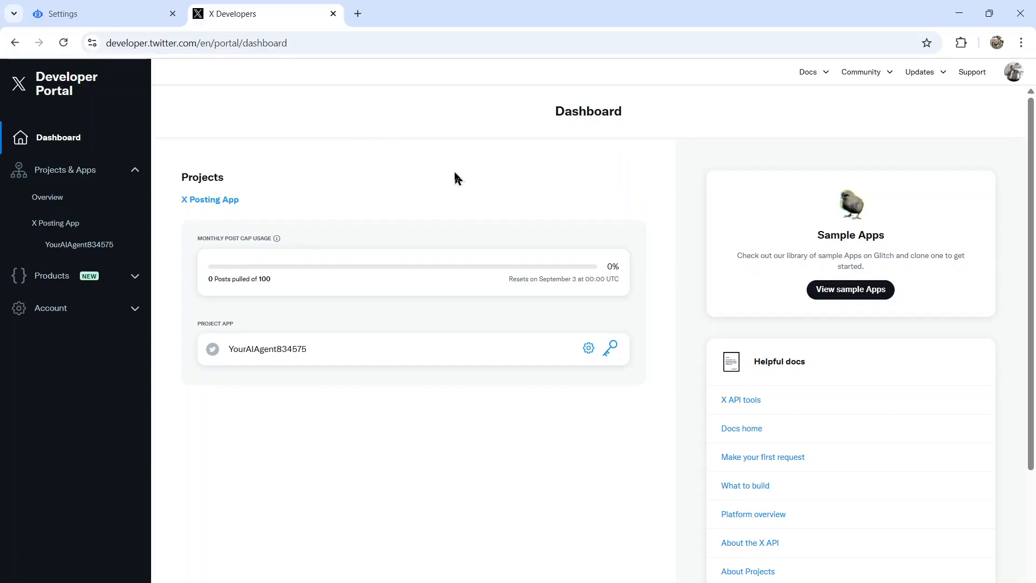
{"action": "mouse_move", "coordinate": [57, 222]}
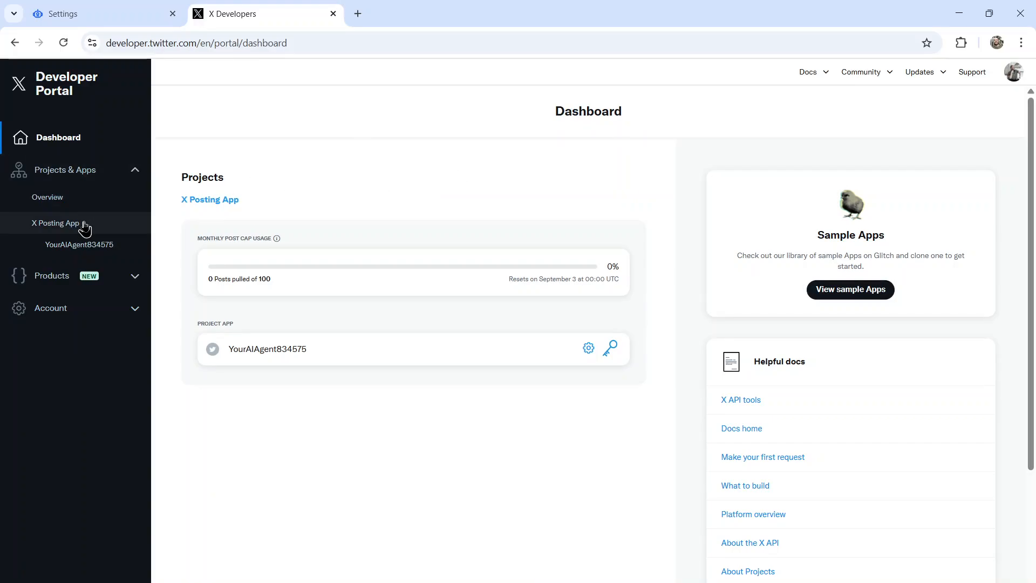
{"action": "left_click", "coordinate": [587, 348]}
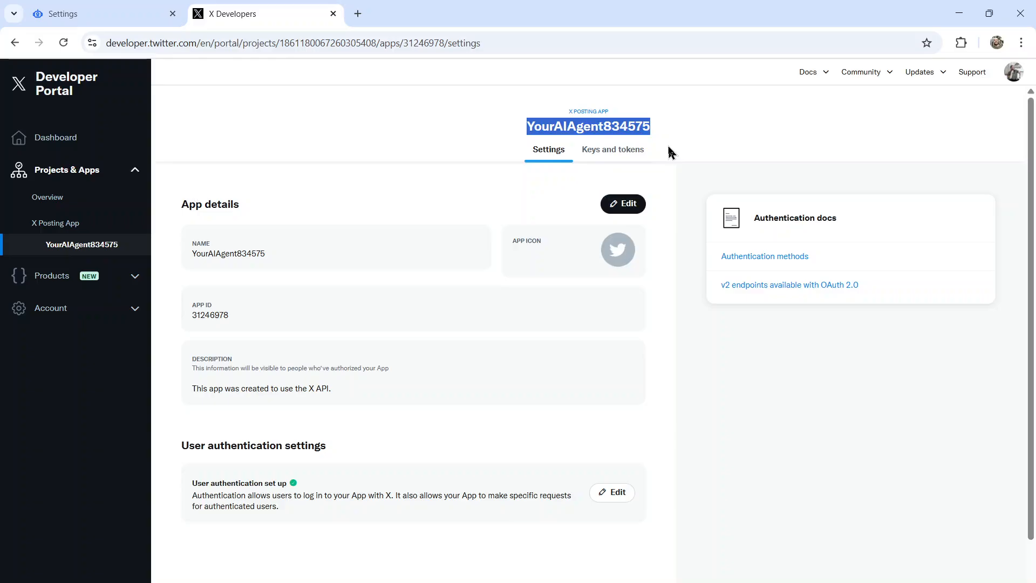
{"action": "left_click", "coordinate": [572, 406]}
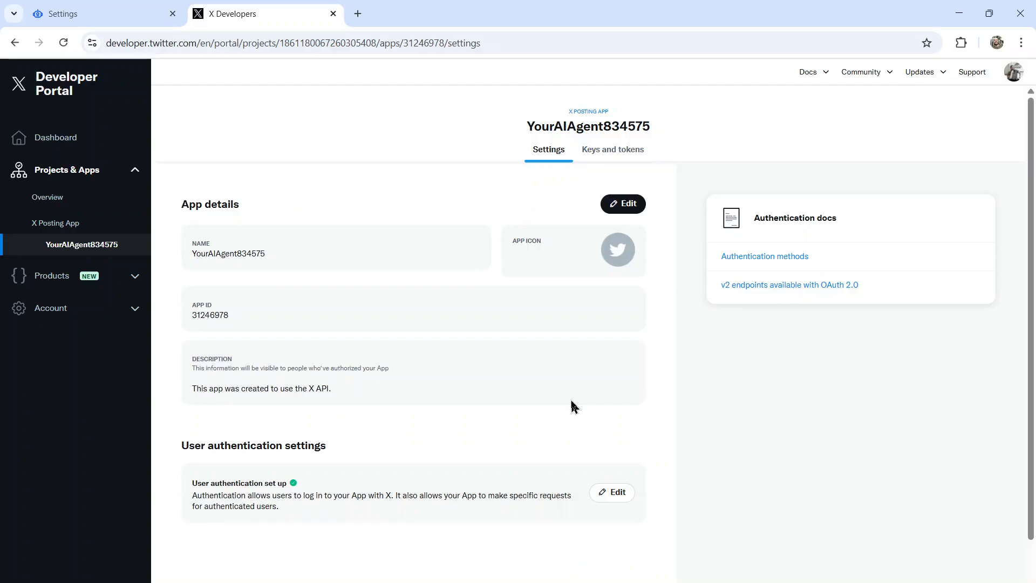
{"action": "mouse_move", "coordinate": [612, 492]}
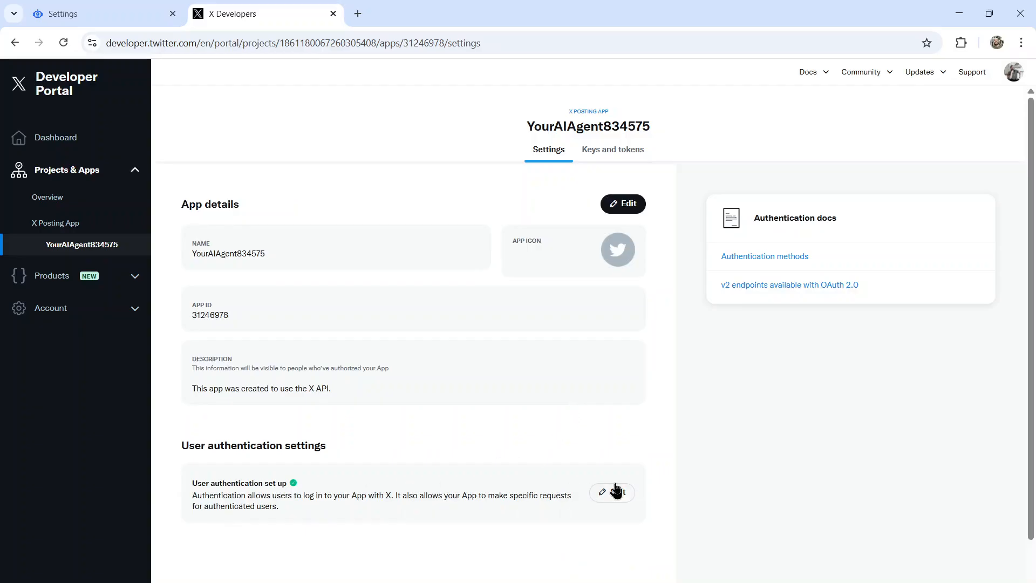
Step: Review the app's user authentication settings, then bring up its Keys and tokens page
{"action": "left_click", "coordinate": [609, 492]}
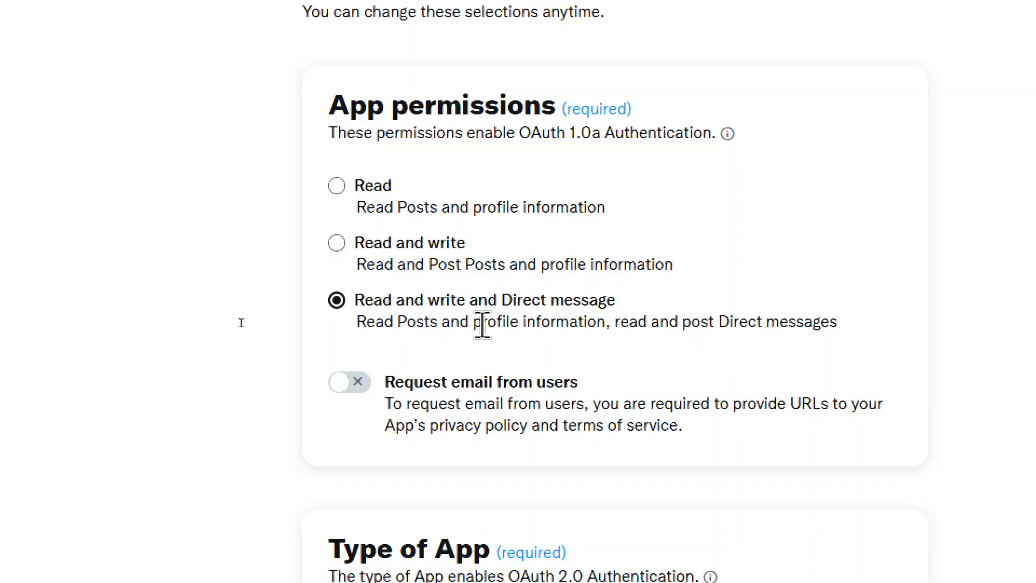
{"action": "scroll", "scroll_direction": "down", "scroll_amount": 3}
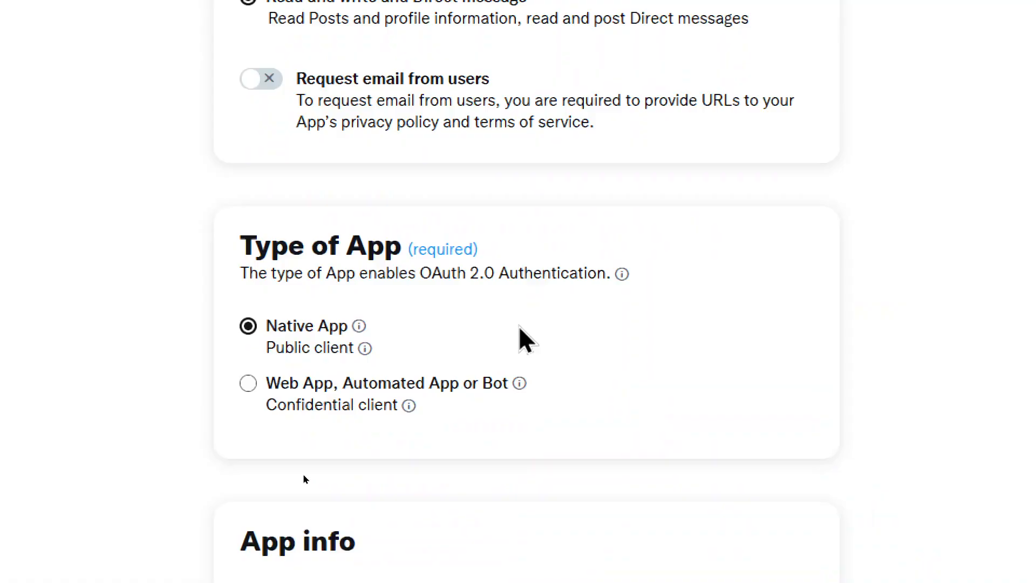
{"action": "scroll", "scroll_direction": "down", "scroll_amount": 3}
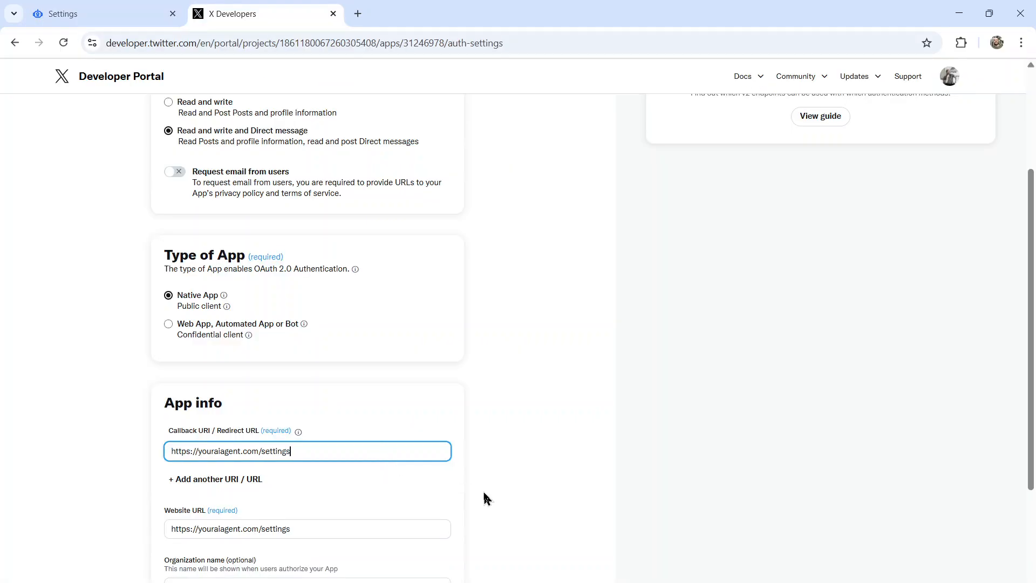
{"action": "left_click", "coordinate": [608, 150]}
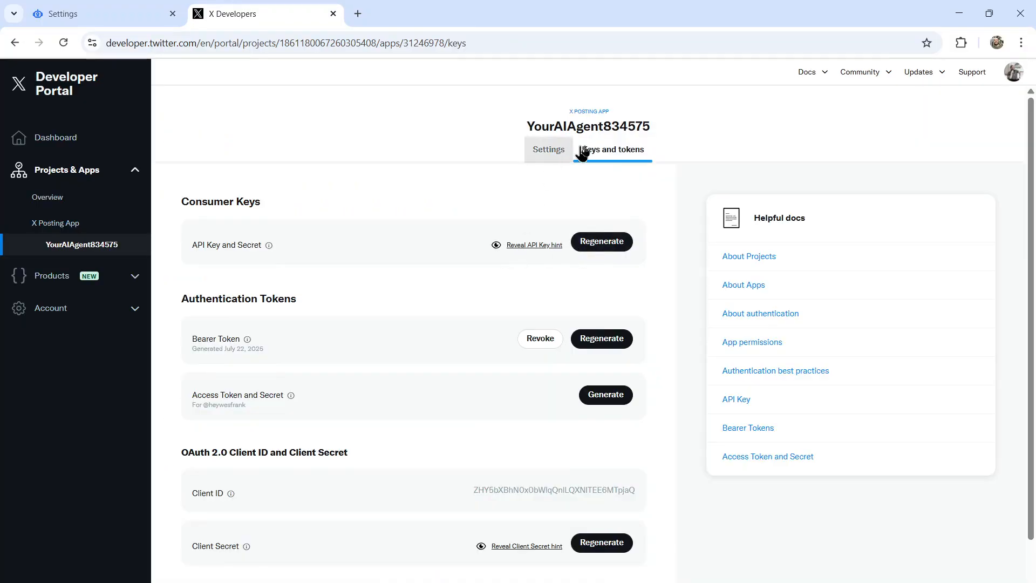
{"action": "mouse_move", "coordinate": [527, 489]}
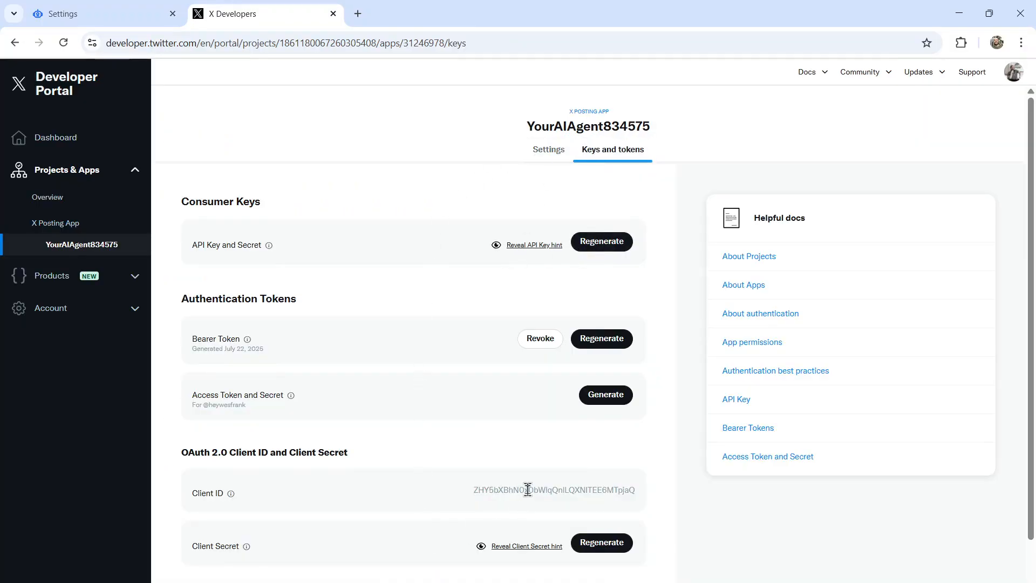
Step: Select the app's OAuth 2.0 Client ID for copying
{"action": "triple_click", "coordinate": [553, 489]}
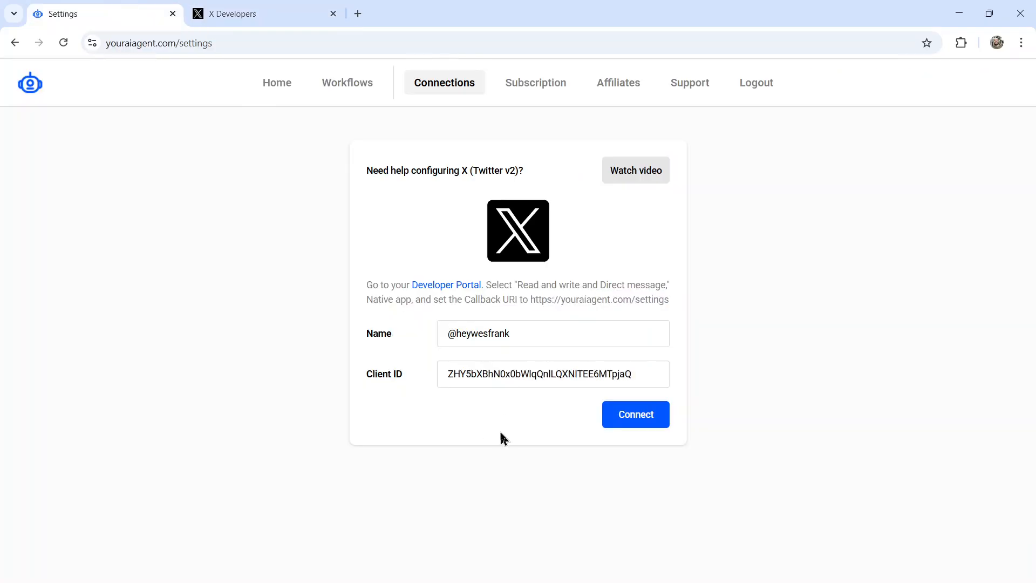
{"action": "mouse_move", "coordinate": [700, 373]}
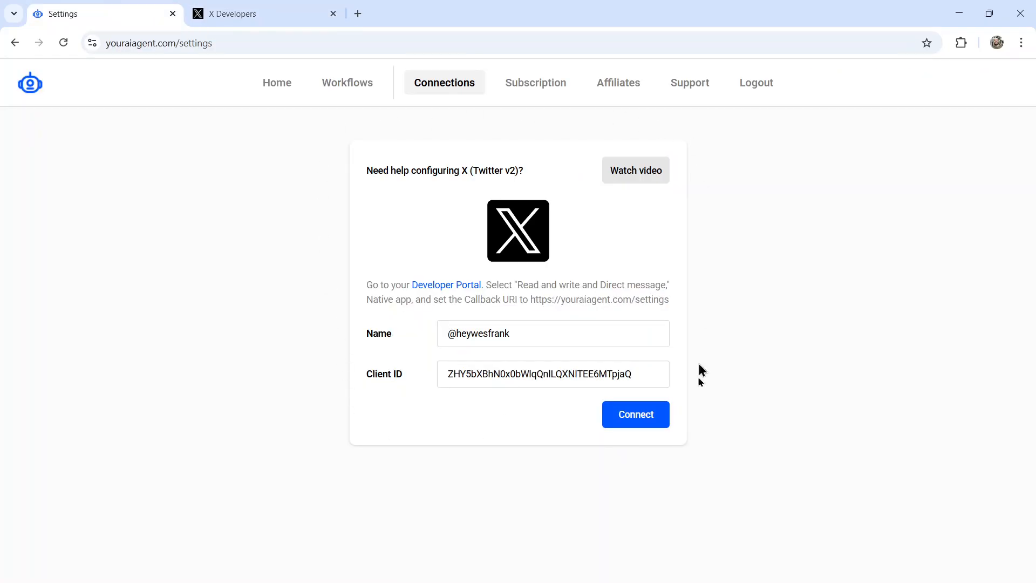
{"action": "mouse_move", "coordinate": [694, 463]}
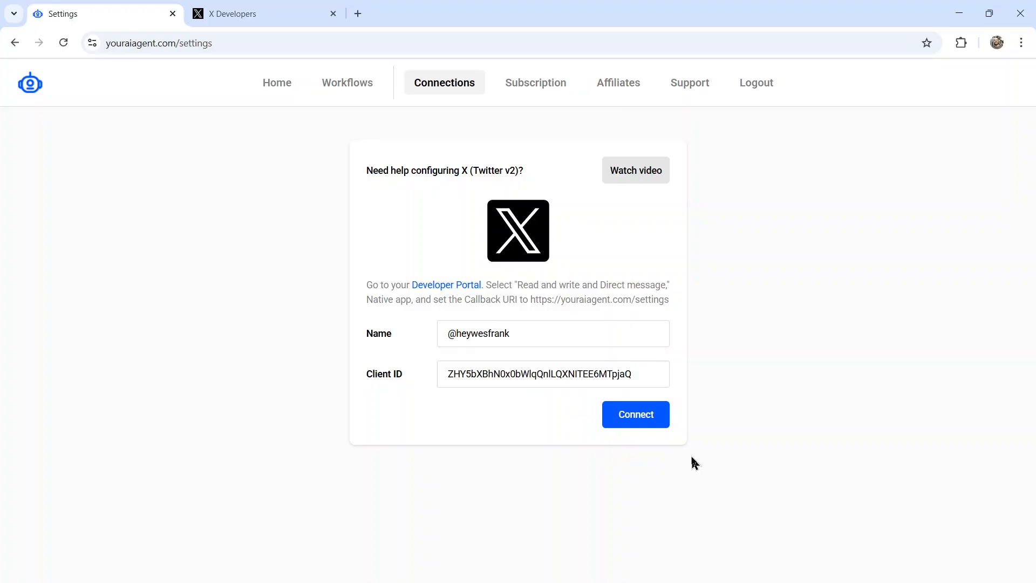
Step: Authorize the X account, dismiss the connected alert, and find the new Twitter v2 entry
{"action": "left_click", "coordinate": [634, 414]}
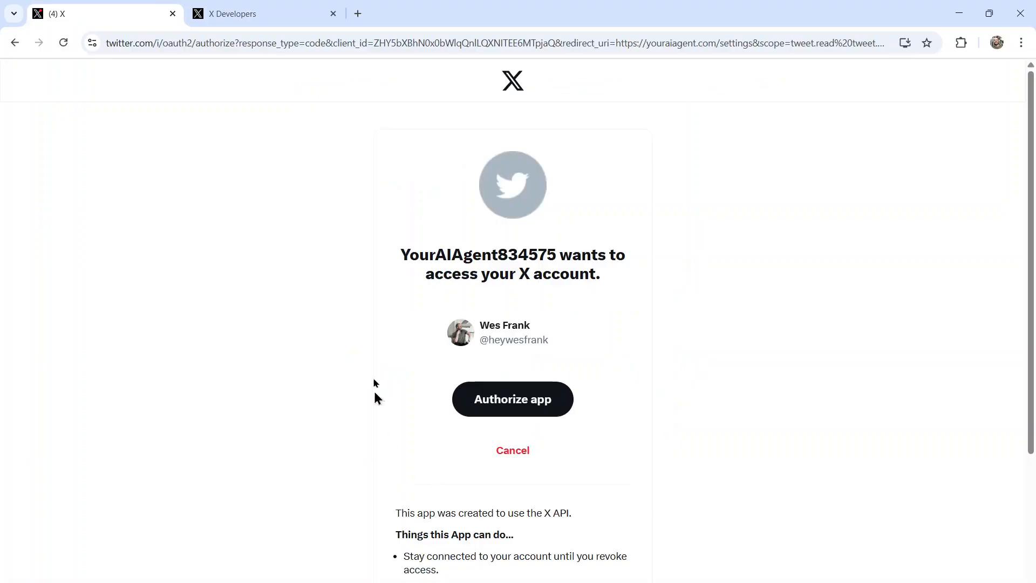
{"action": "mouse_move", "coordinate": [512, 400]}
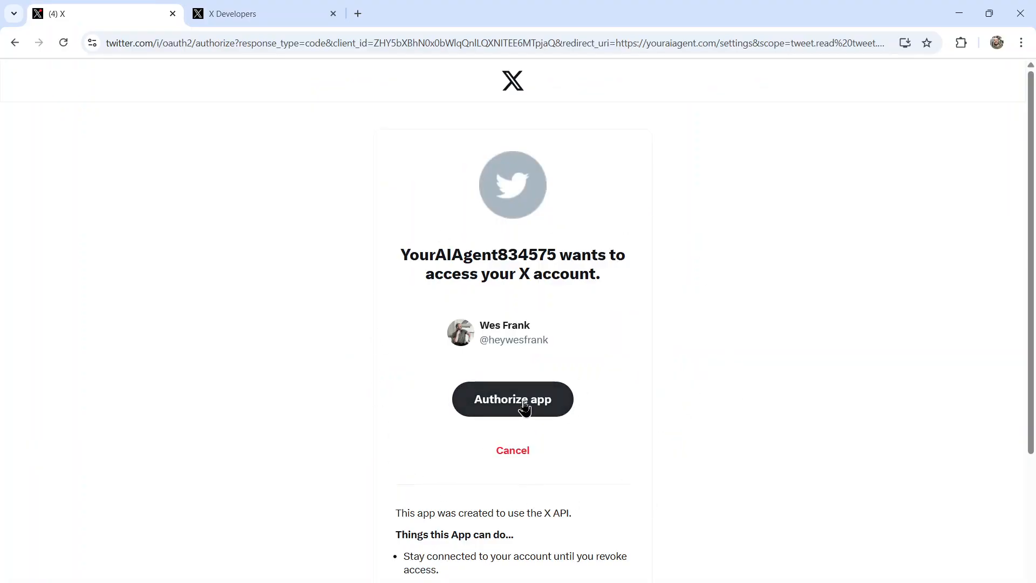
{"action": "mouse_move", "coordinate": [534, 329]}
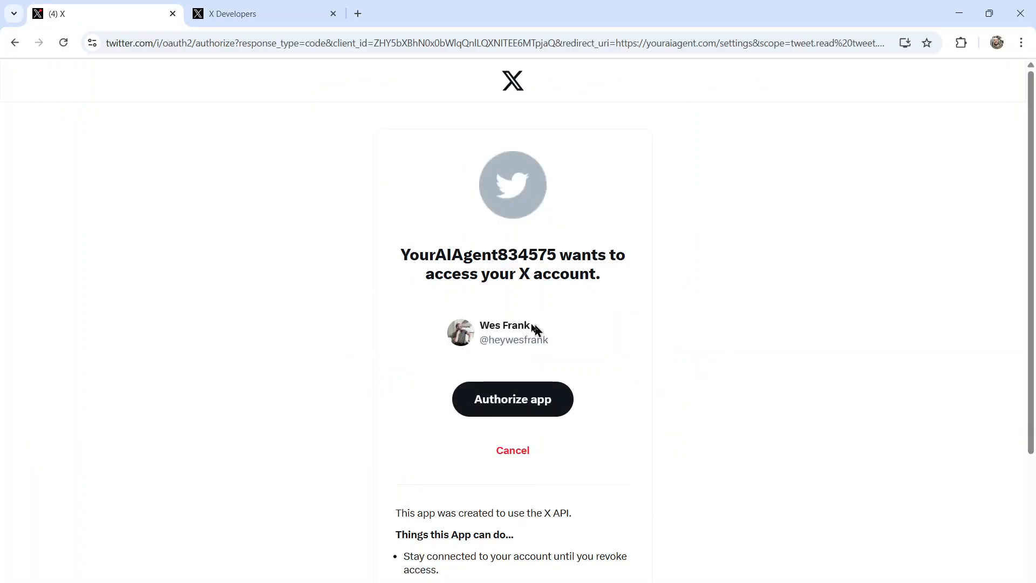
{"action": "left_click", "coordinate": [512, 399]}
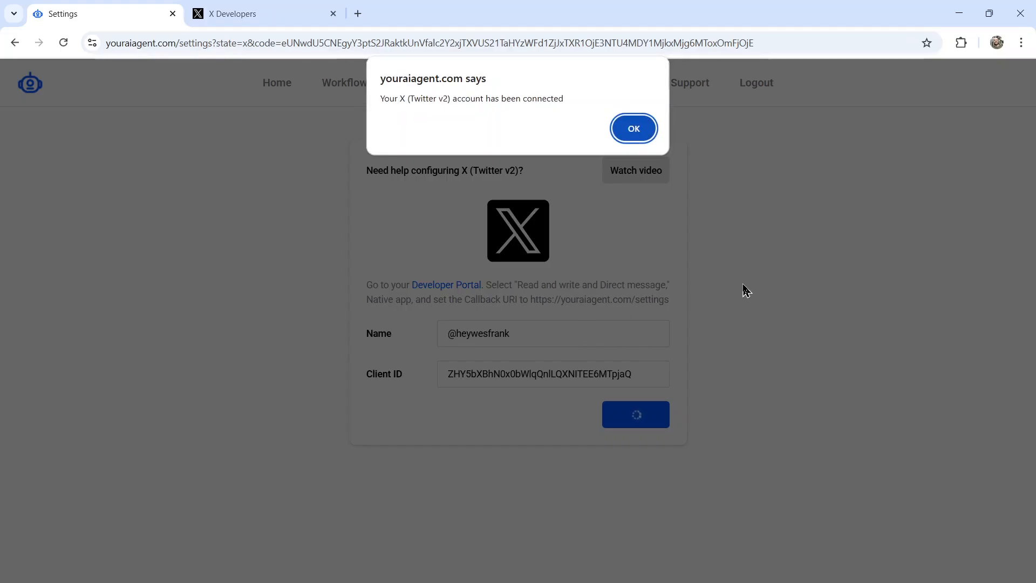
{"action": "mouse_move", "coordinate": [750, 291]}
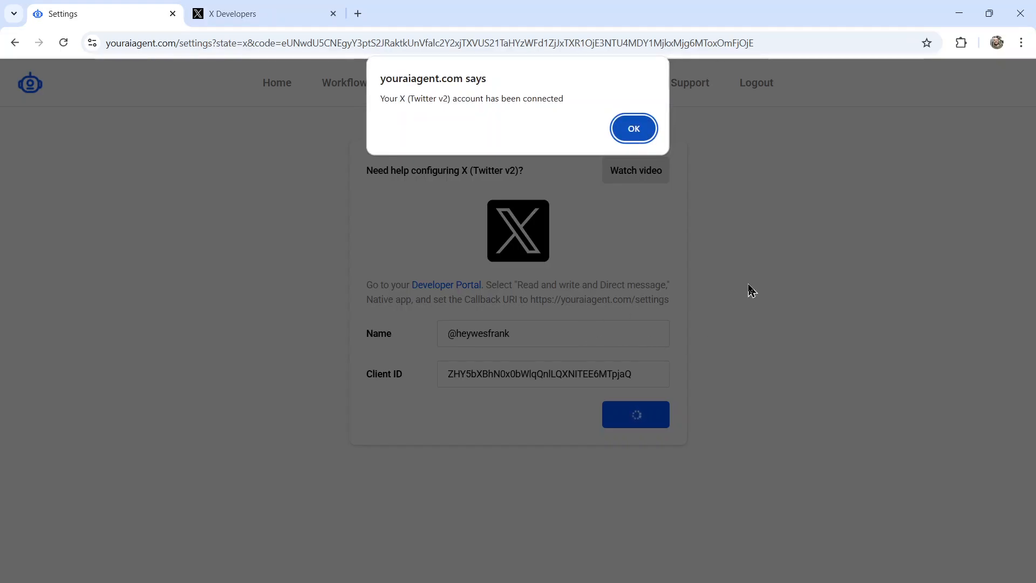
{"action": "mouse_move", "coordinate": [380, 108]}
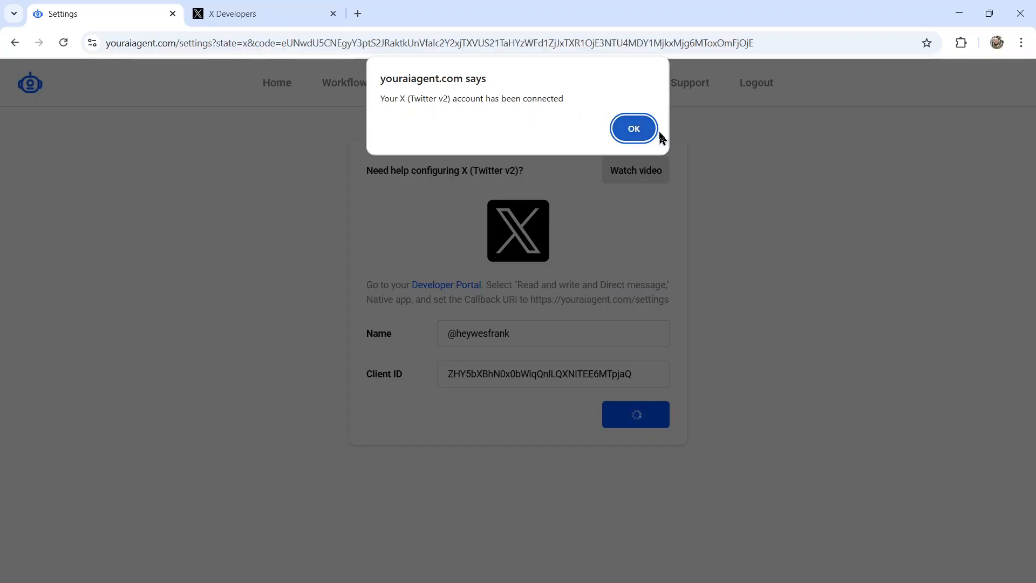
{"action": "left_click", "coordinate": [632, 128]}
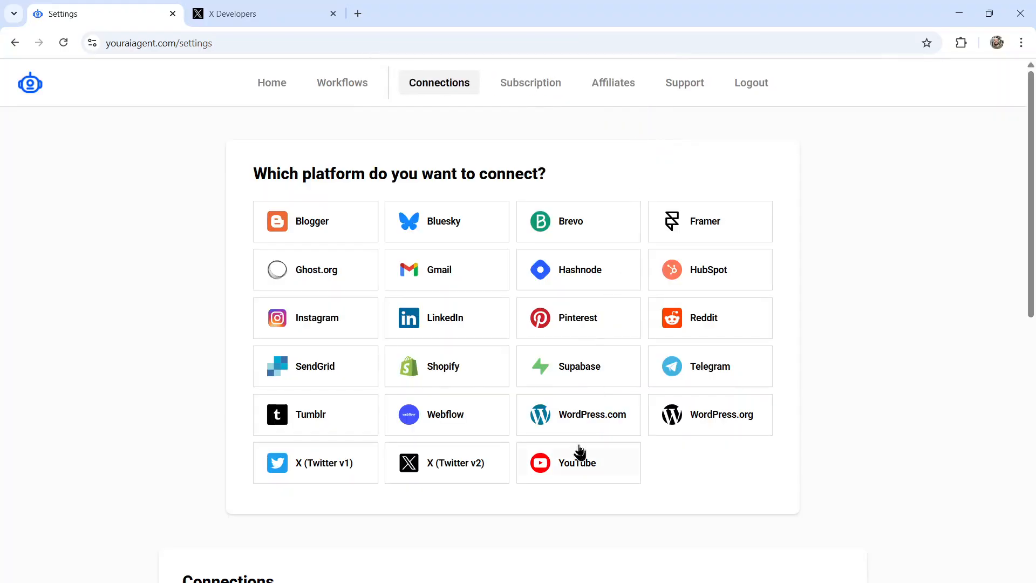
{"action": "scroll", "scroll_direction": "down", "scroll_amount": 3}
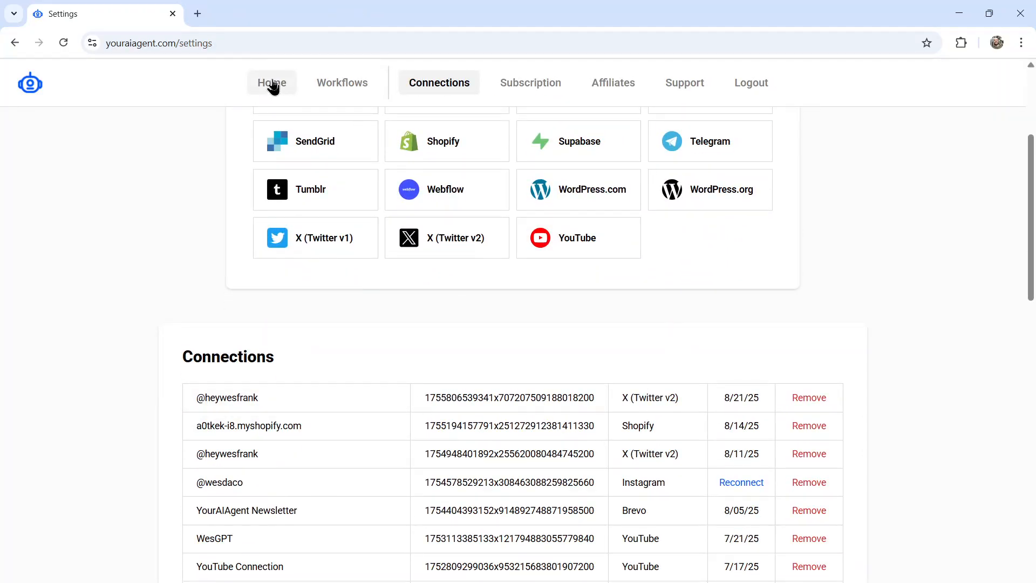
Step: Browse the Home task cards and start setting up the Tweet Reply agent
{"action": "left_click", "coordinate": [271, 82]}
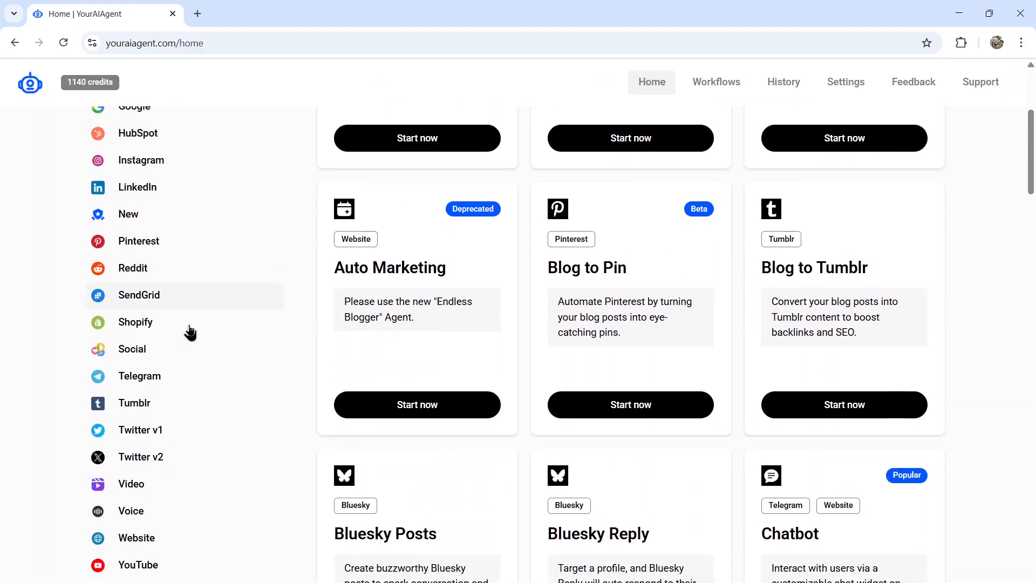
{"action": "scroll", "scroll_direction": "down", "scroll_amount": 3}
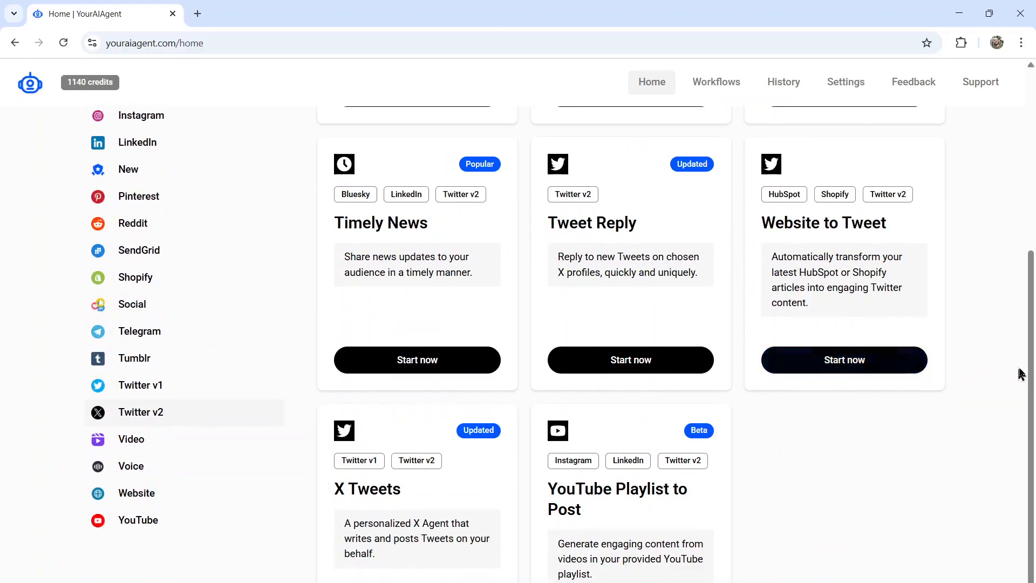
{"action": "scroll", "scroll_direction": "up", "scroll_amount": 3}
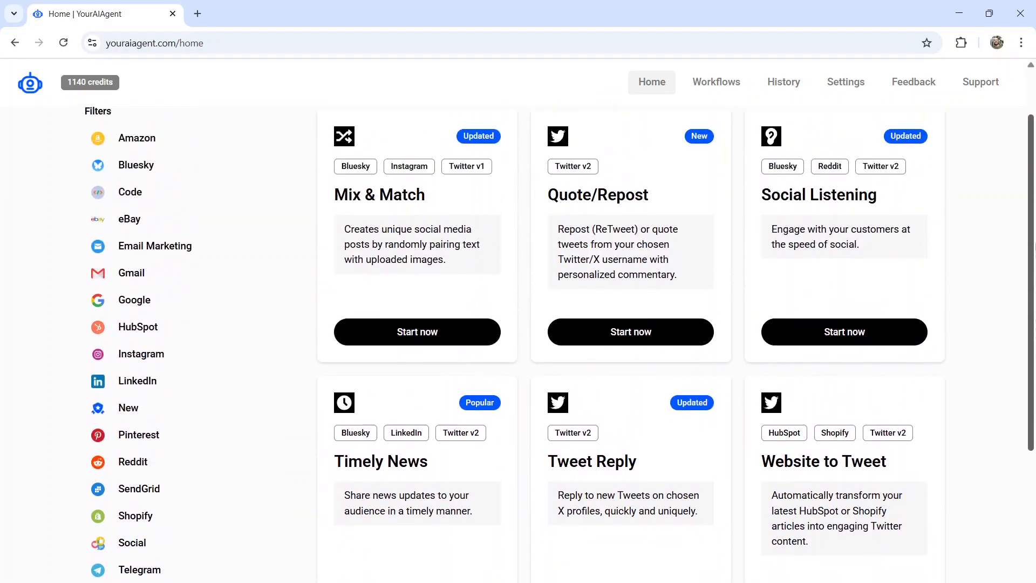
{"action": "scroll", "scroll_direction": "up", "scroll_amount": 3}
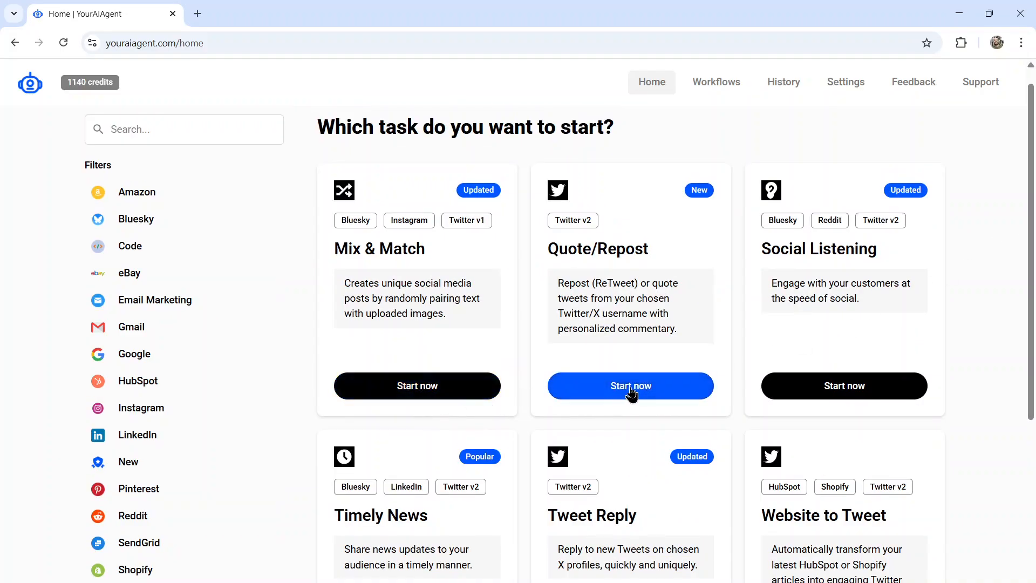
{"action": "mouse_move", "coordinate": [551, 509]}
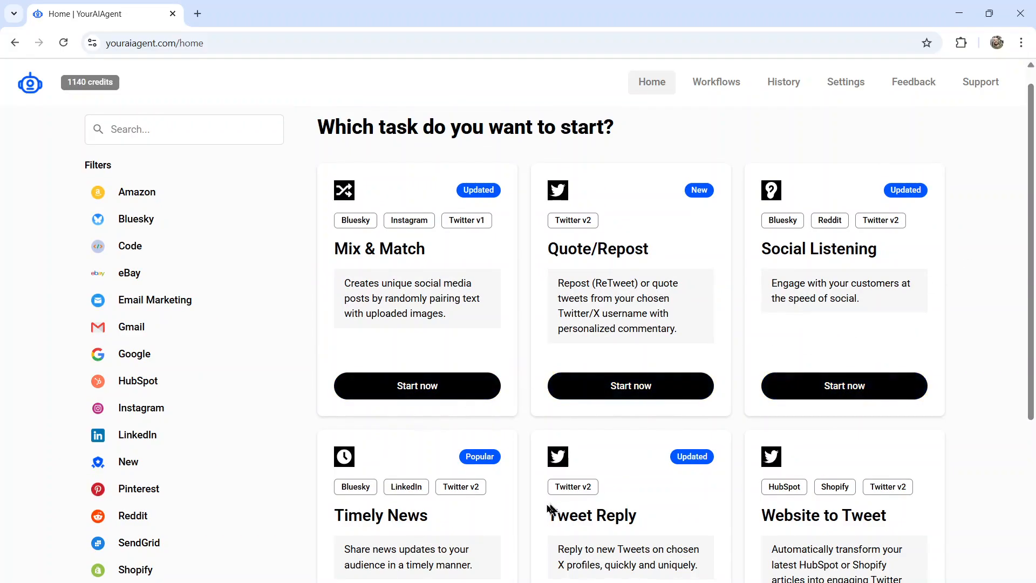
{"action": "scroll", "scroll_direction": "down", "scroll_amount": 3}
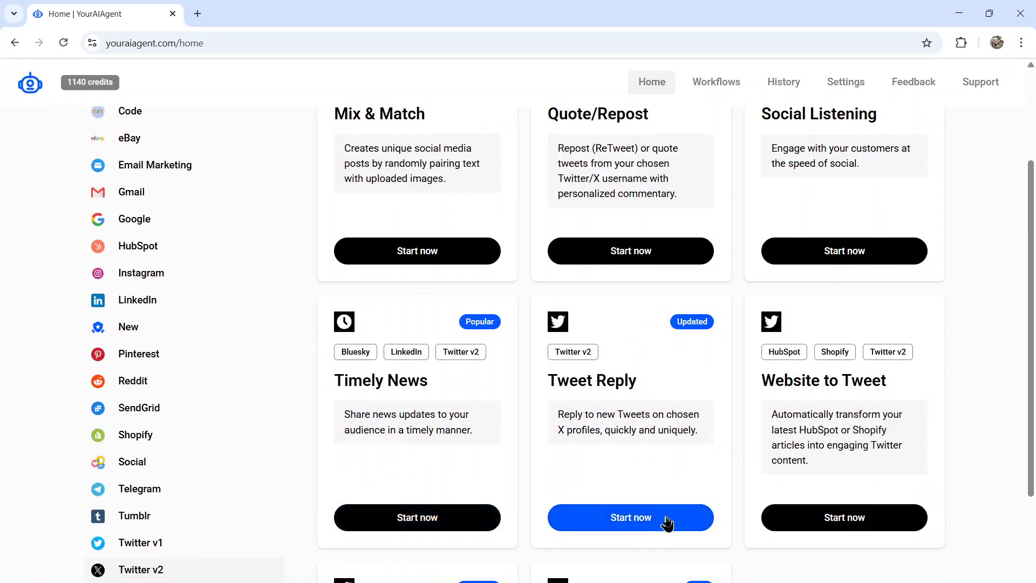
{"action": "mouse_move", "coordinate": [743, 336]}
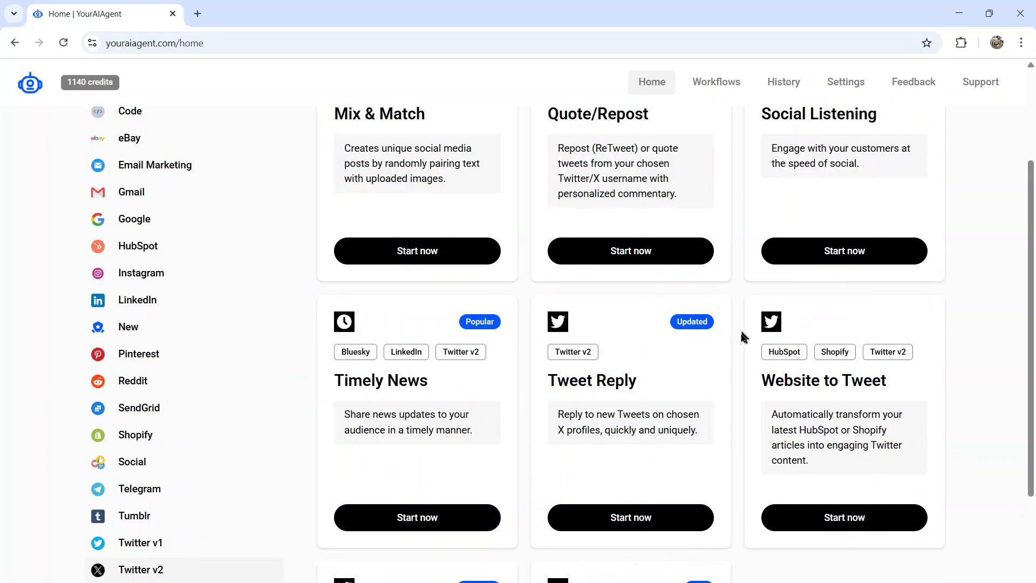
{"action": "mouse_move", "coordinate": [726, 483]}
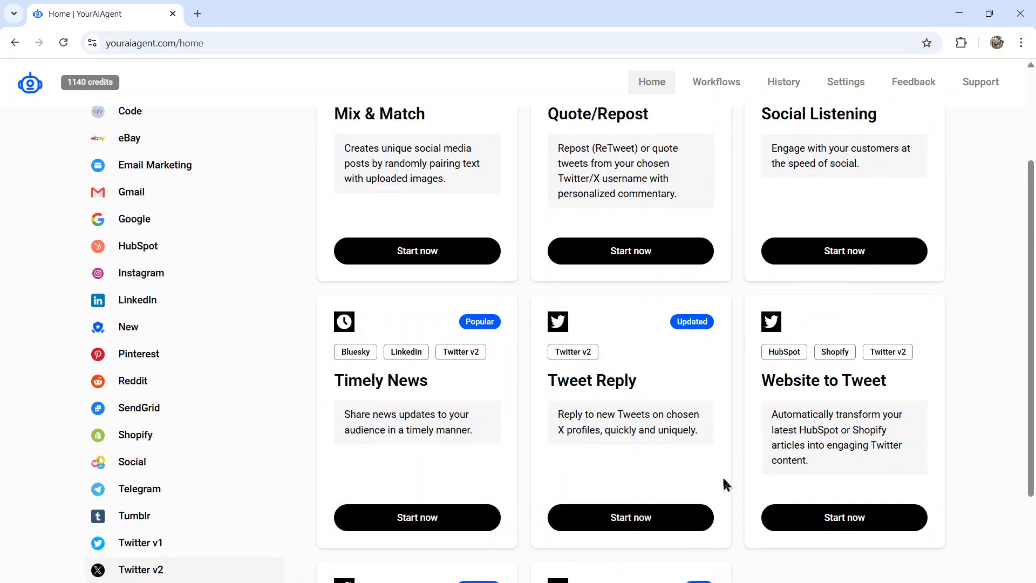
{"action": "scroll", "scroll_direction": "down", "scroll_amount": 3}
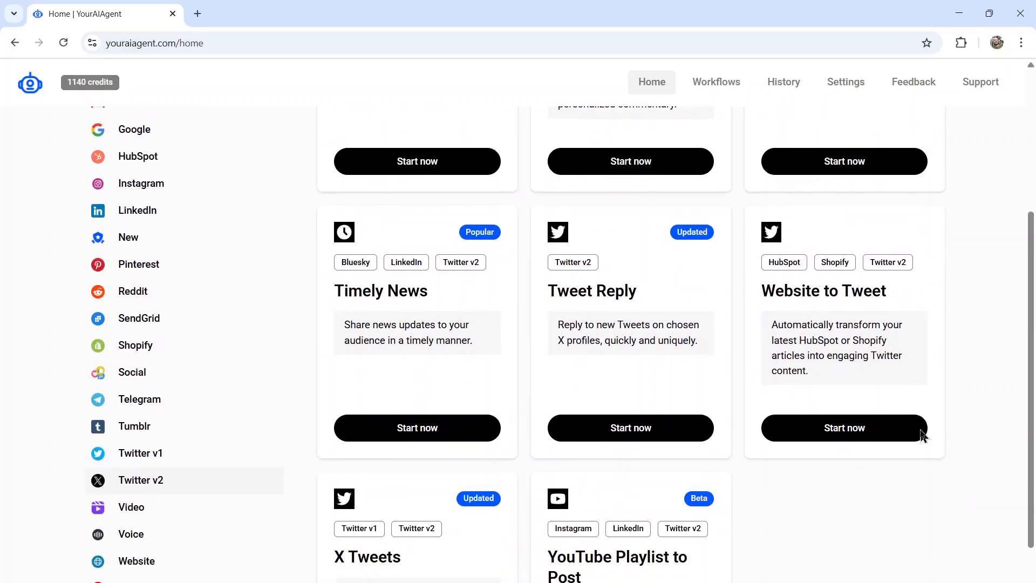
{"action": "scroll", "scroll_direction": "down", "scroll_amount": 3}
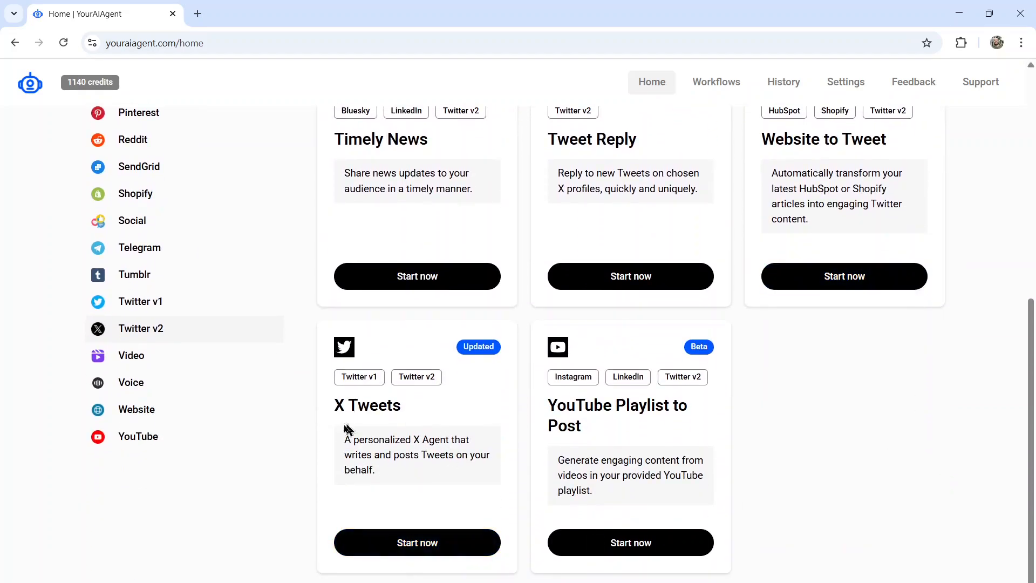
{"action": "mouse_move", "coordinate": [615, 436]}
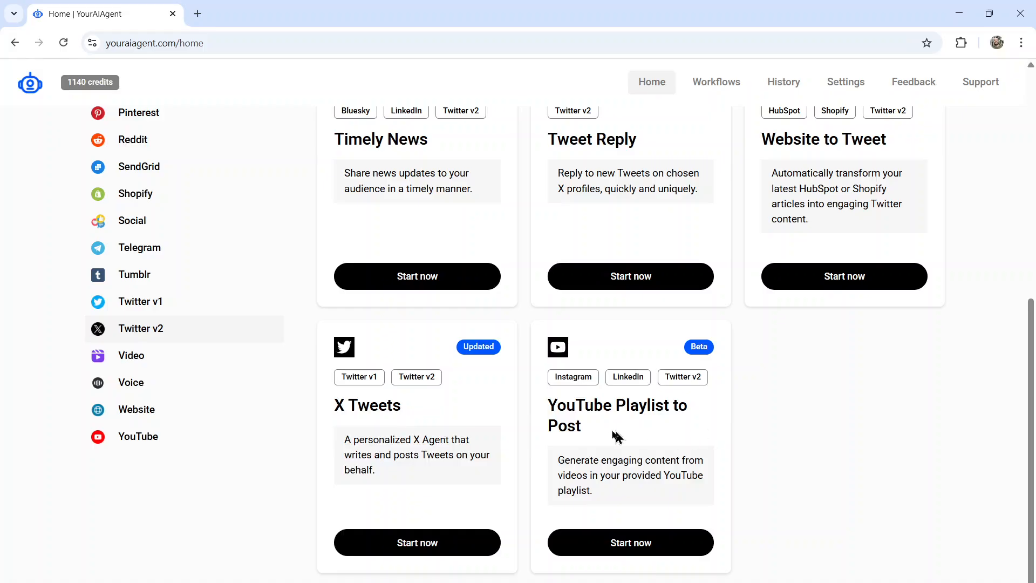
{"action": "mouse_move", "coordinate": [735, 451]}
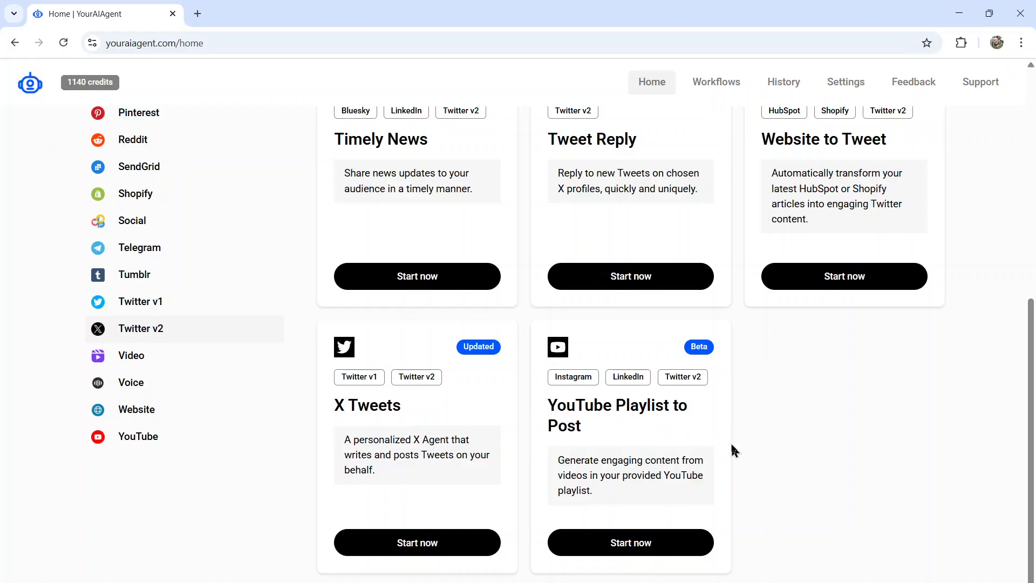
{"action": "scroll", "scroll_direction": "up", "scroll_amount": 3}
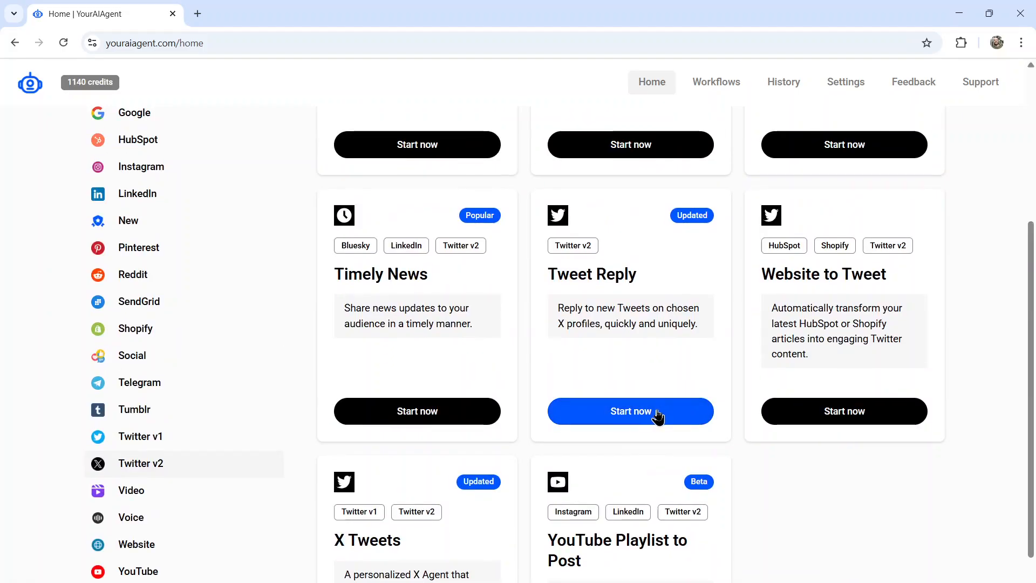
{"action": "left_click", "coordinate": [630, 411]}
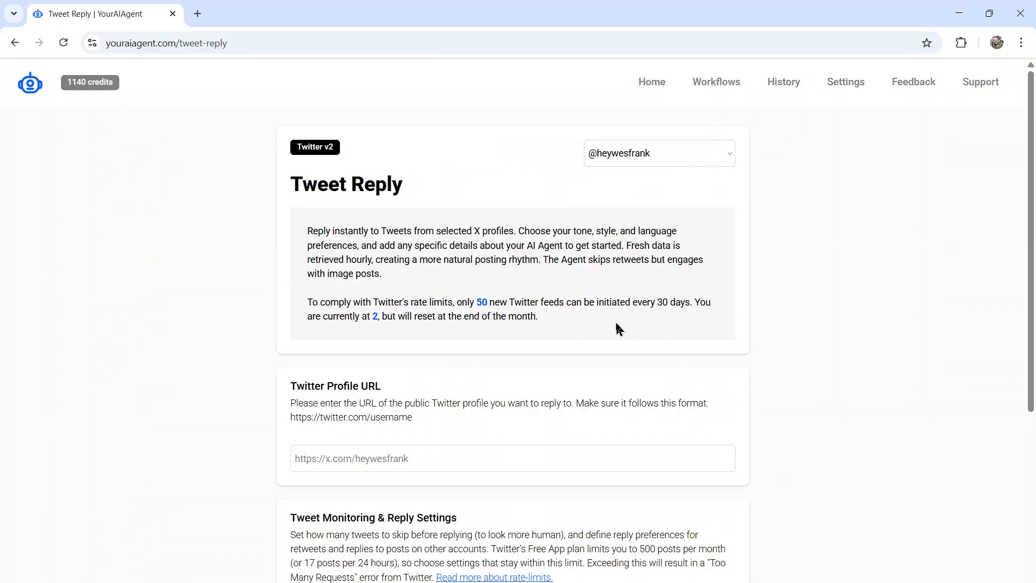
Step: Focus the Twitter Profile URL field on the Tweet Reply setup page
{"action": "left_click", "coordinate": [462, 458]}
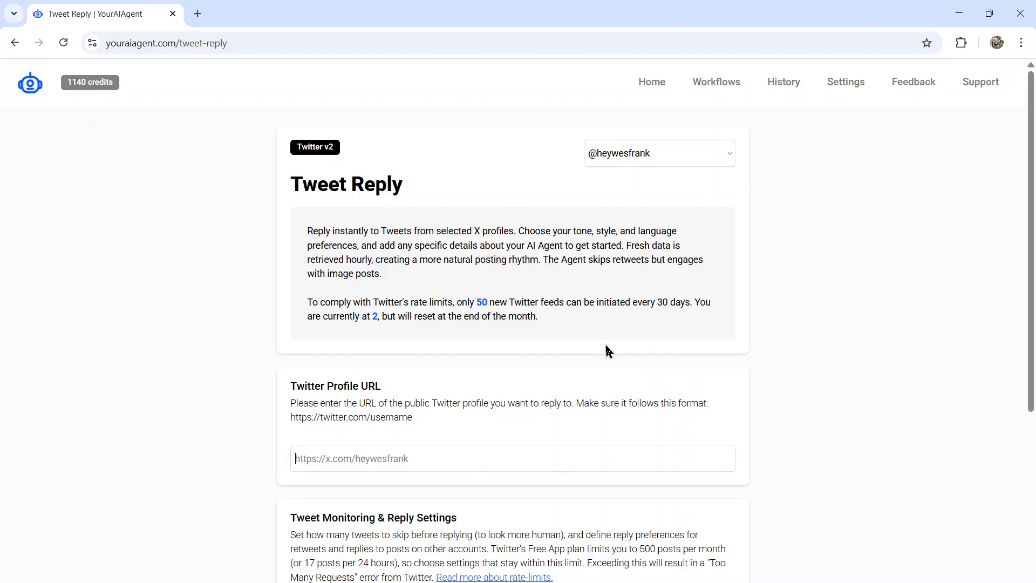
{"action": "mouse_move", "coordinate": [599, 357]}
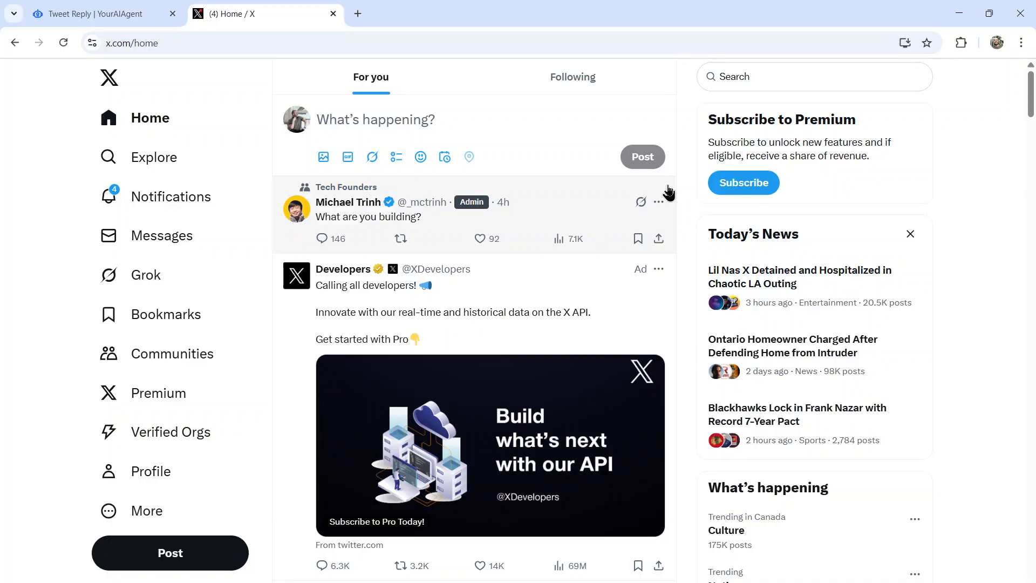
{"action": "scroll", "scroll_direction": "down", "scroll_amount": 3}
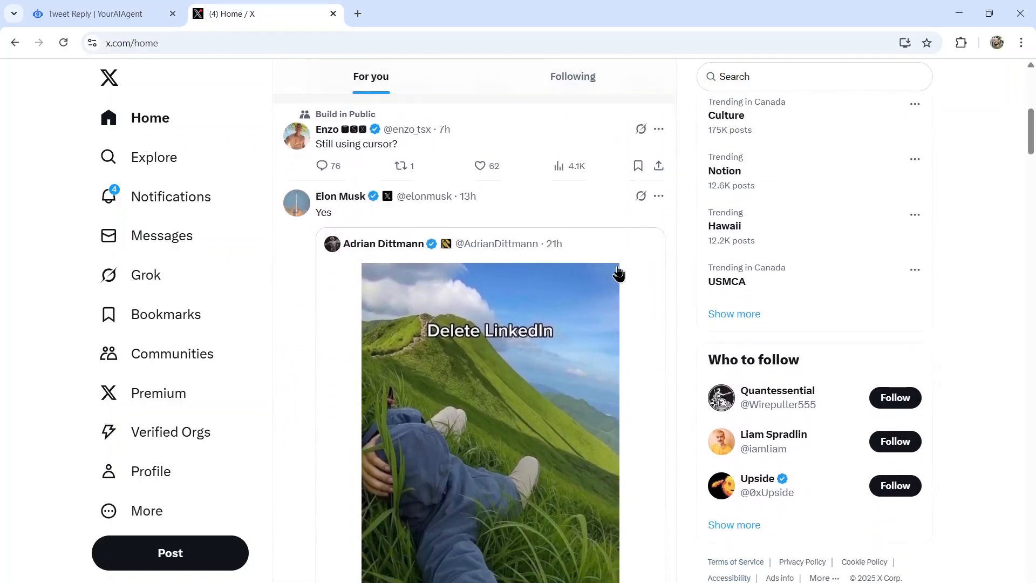
{"action": "scroll", "scroll_direction": "down", "scroll_amount": 3}
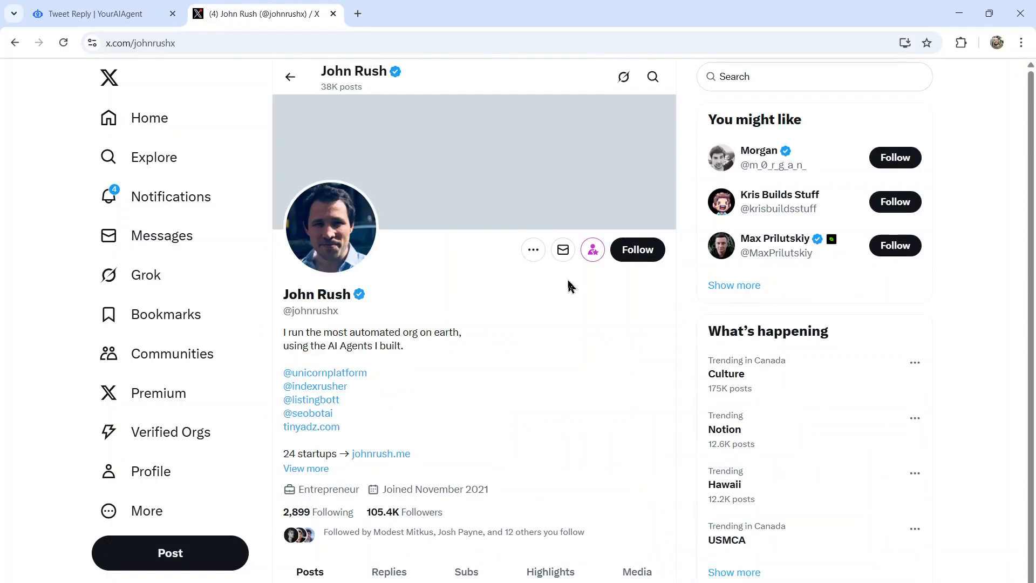
{"action": "double_click", "coordinate": [365, 346]}
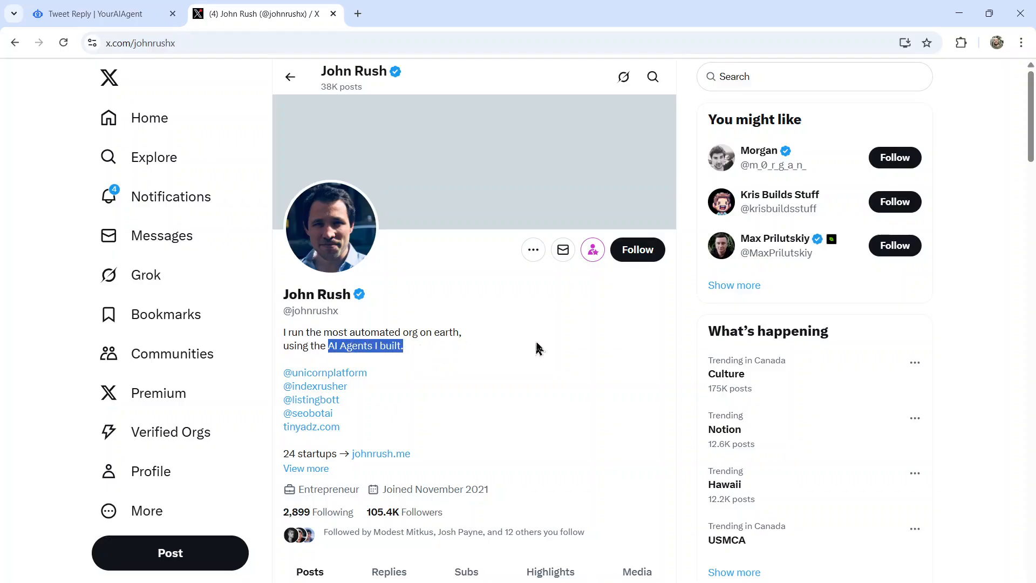
{"action": "scroll", "scroll_direction": "down", "scroll_amount": 3}
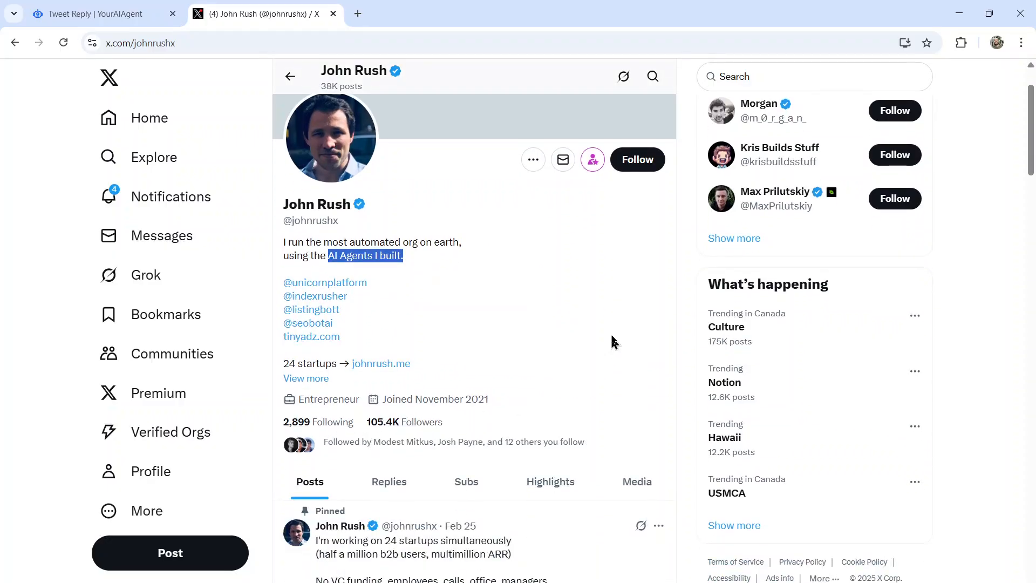
{"action": "mouse_move", "coordinate": [598, 280]}
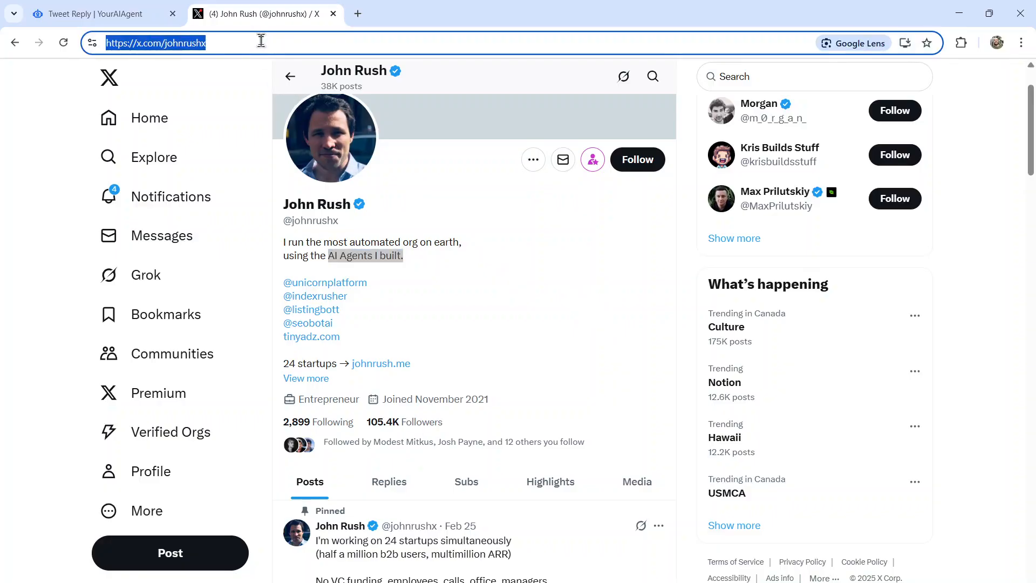
{"action": "left_click", "coordinate": [99, 13]}
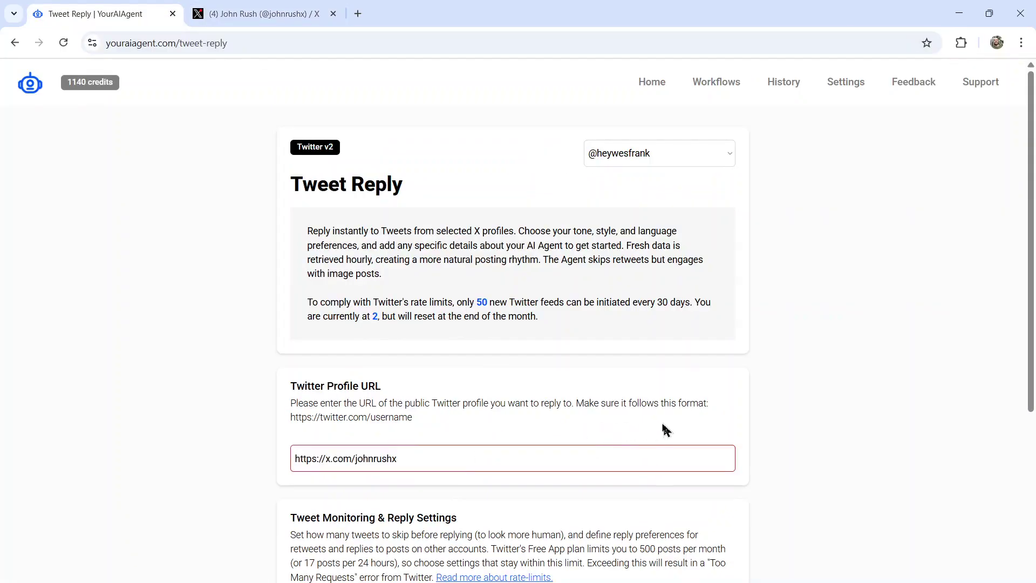
Step: Review the monitoring settings: 0 tweets skipped and all seven posting days
{"action": "scroll", "scroll_direction": "down", "scroll_amount": 3}
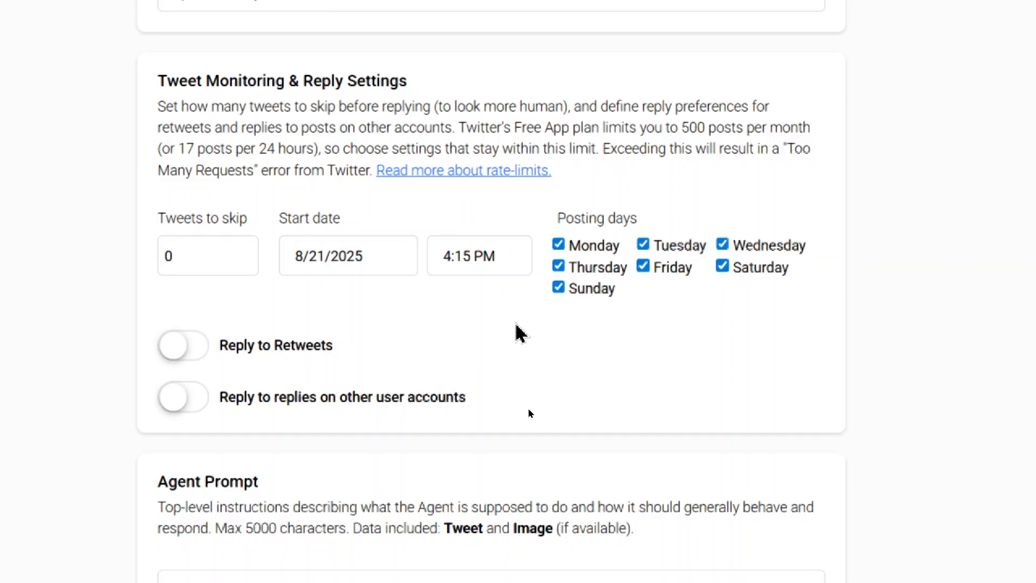
Step: Scroll to the Agent Prompt asking for formal English replies under 280 characters
{"action": "scroll", "scroll_direction": "down", "scroll_amount": 3}
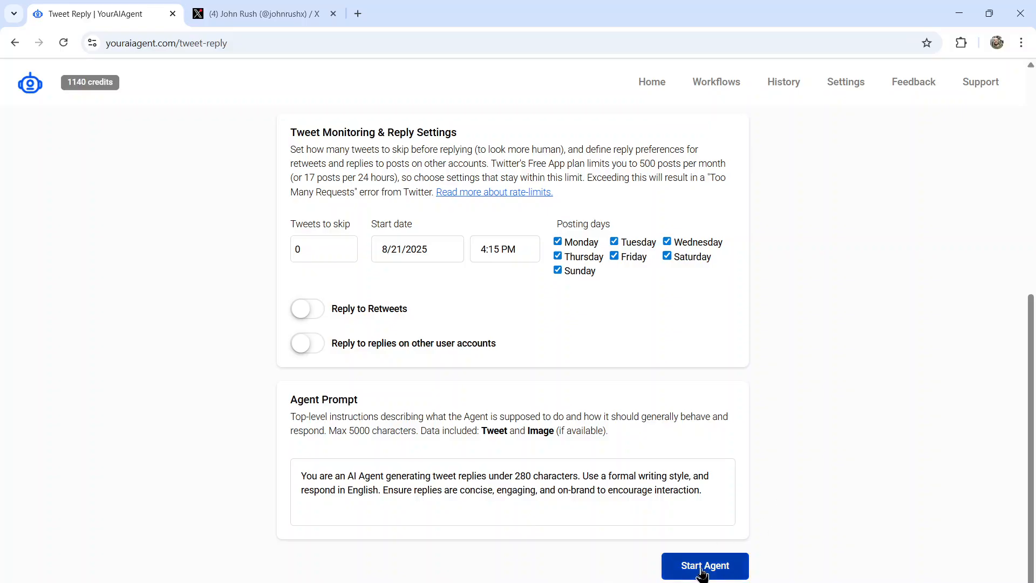
{"action": "left_click", "coordinate": [704, 565]}
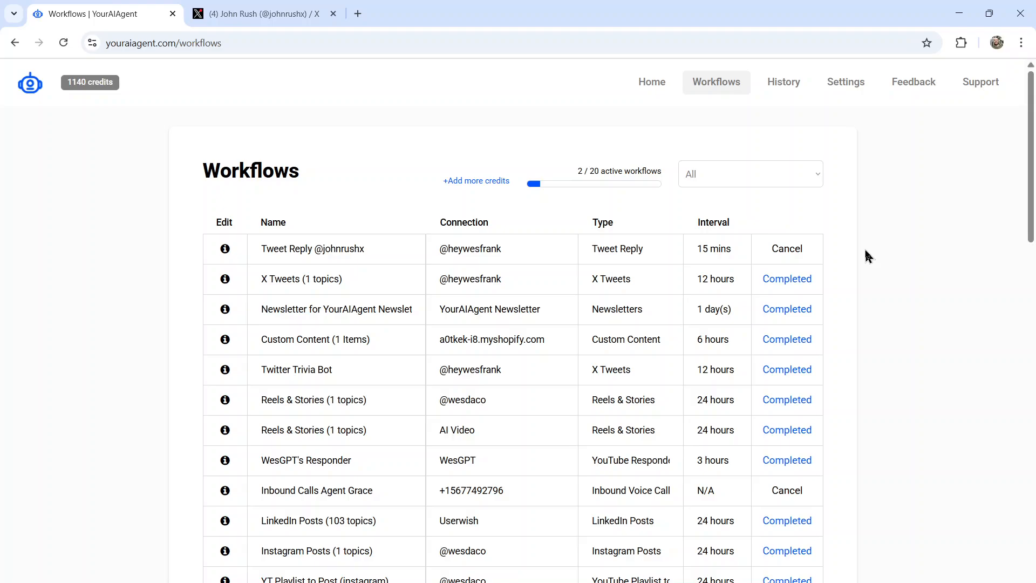
{"action": "mouse_move", "coordinate": [636, 257]}
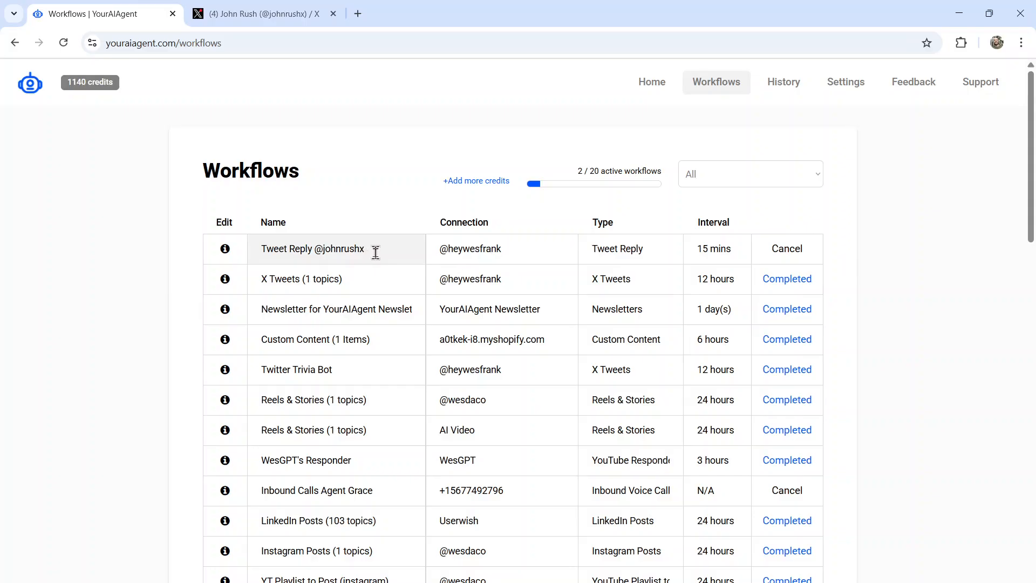
{"action": "mouse_move", "coordinate": [224, 254]}
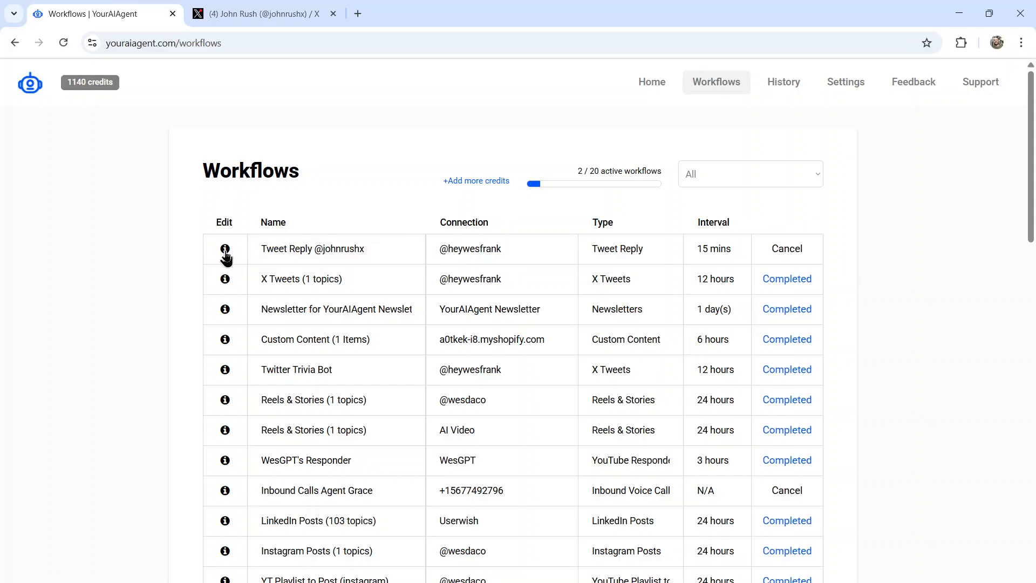
Step: Open the Tweet Reply workflow details and follow the Last post link to X
{"action": "left_click", "coordinate": [224, 248]}
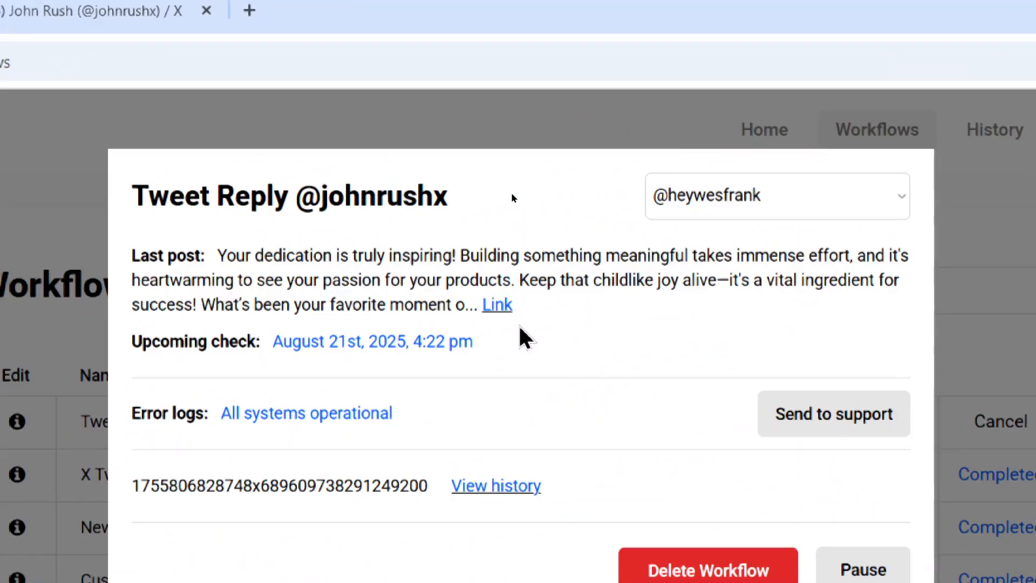
{"action": "left_click", "coordinate": [496, 304]}
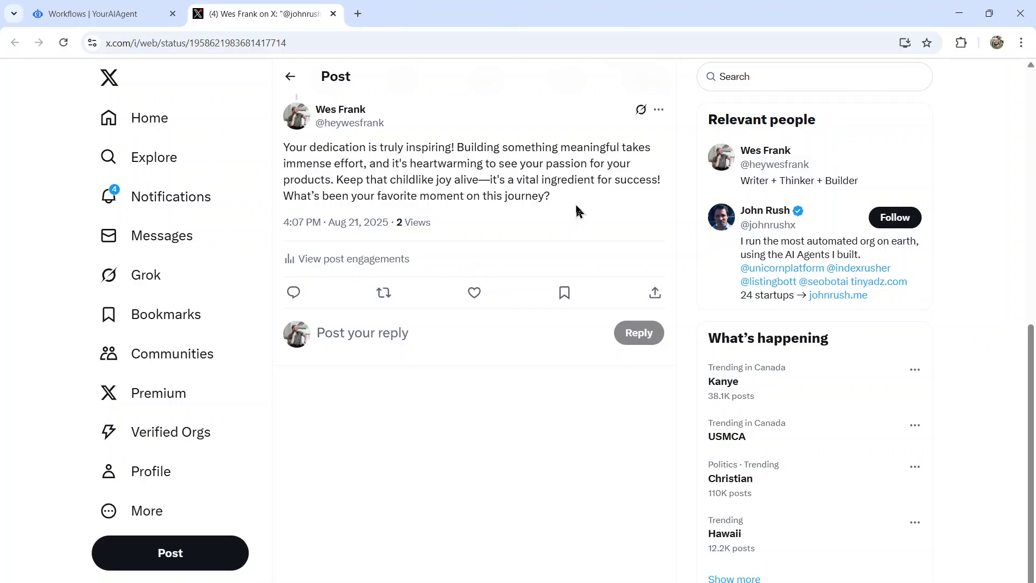
{"action": "mouse_move", "coordinate": [282, 149]}
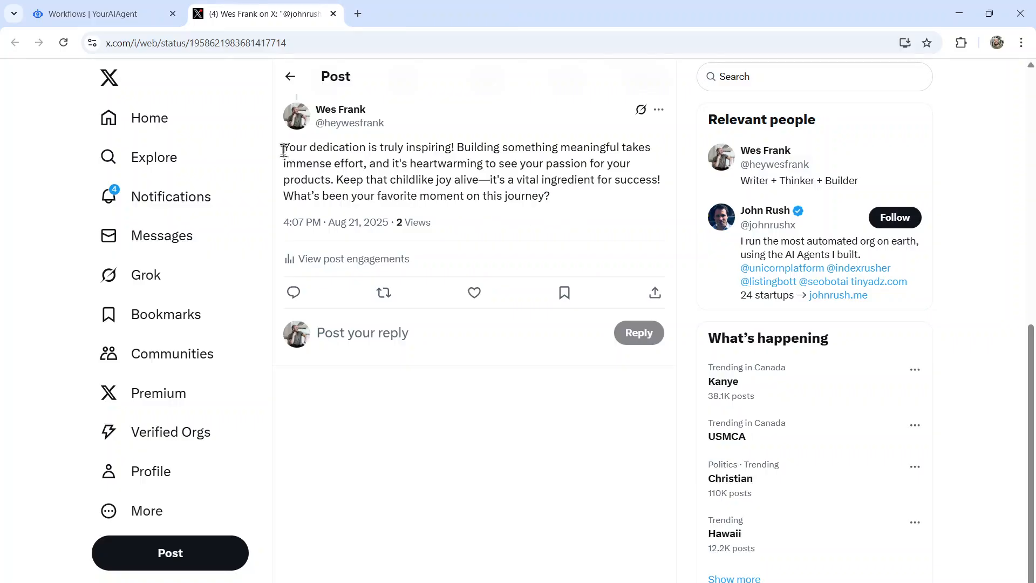
{"action": "mouse_move", "coordinate": [568, 235]}
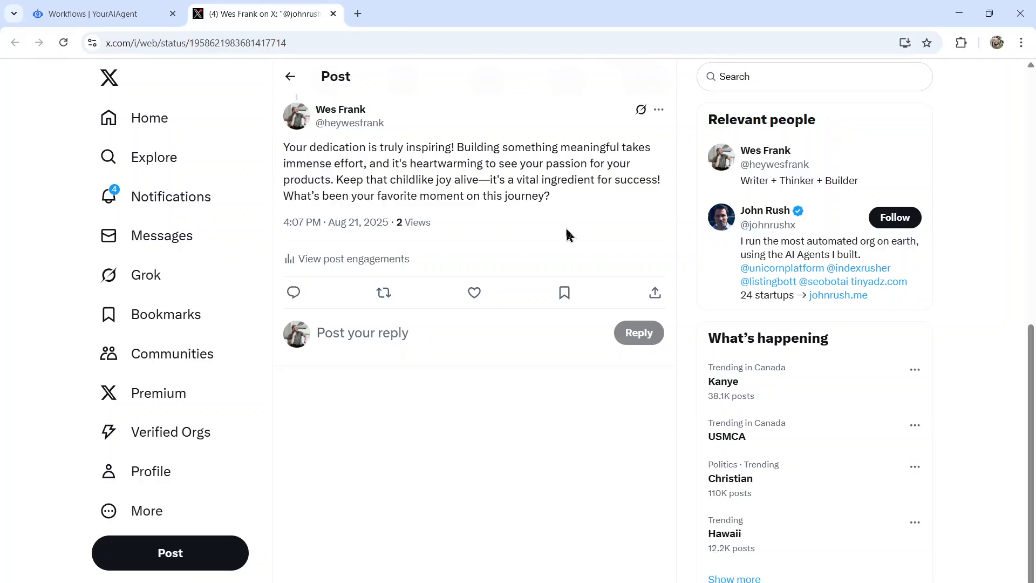
{"action": "mouse_move", "coordinate": [613, 224]}
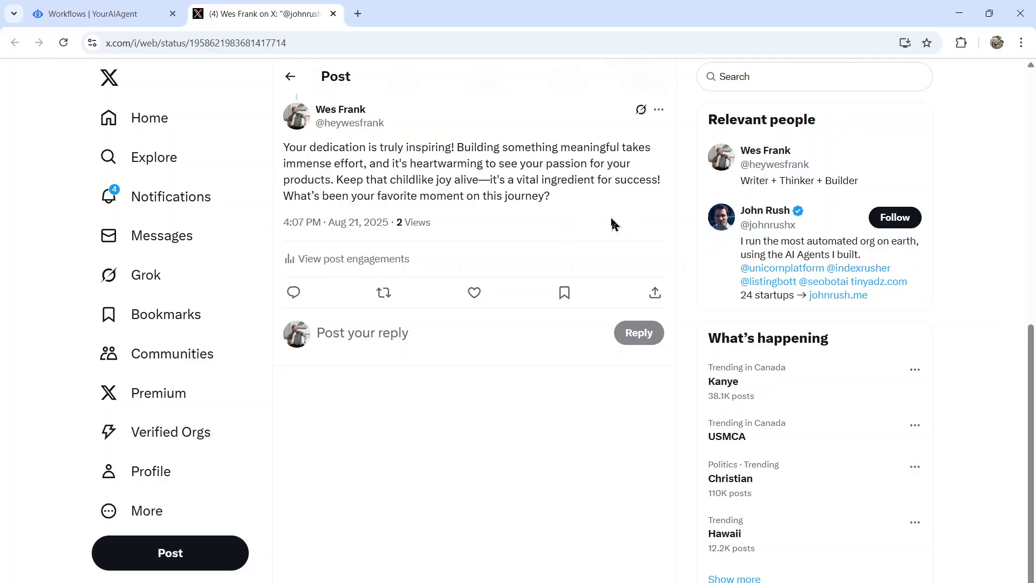
{"action": "mouse_move", "coordinate": [577, 225]}
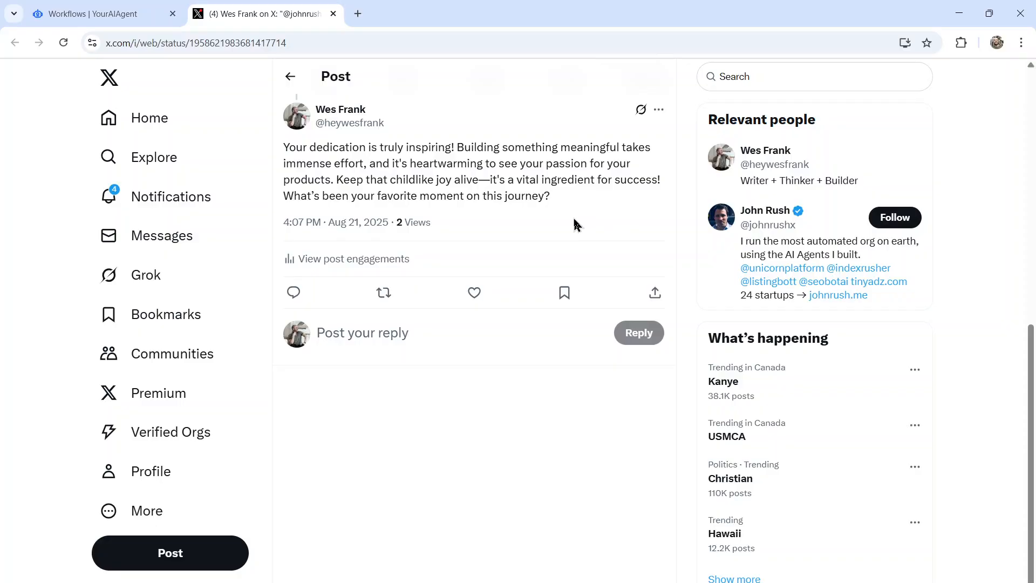
{"action": "mouse_move", "coordinate": [588, 210]}
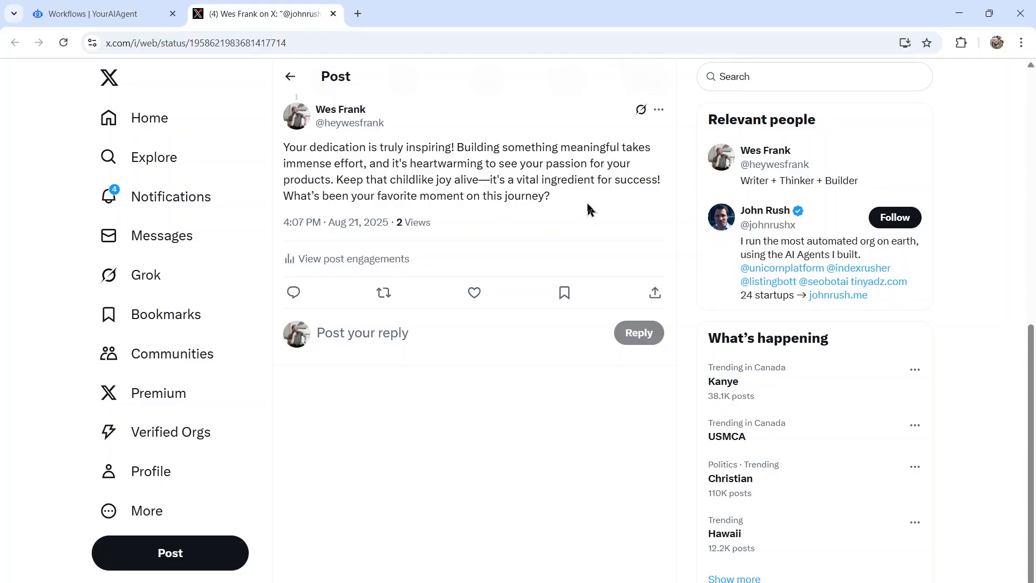
{"action": "mouse_move", "coordinate": [570, 212]}
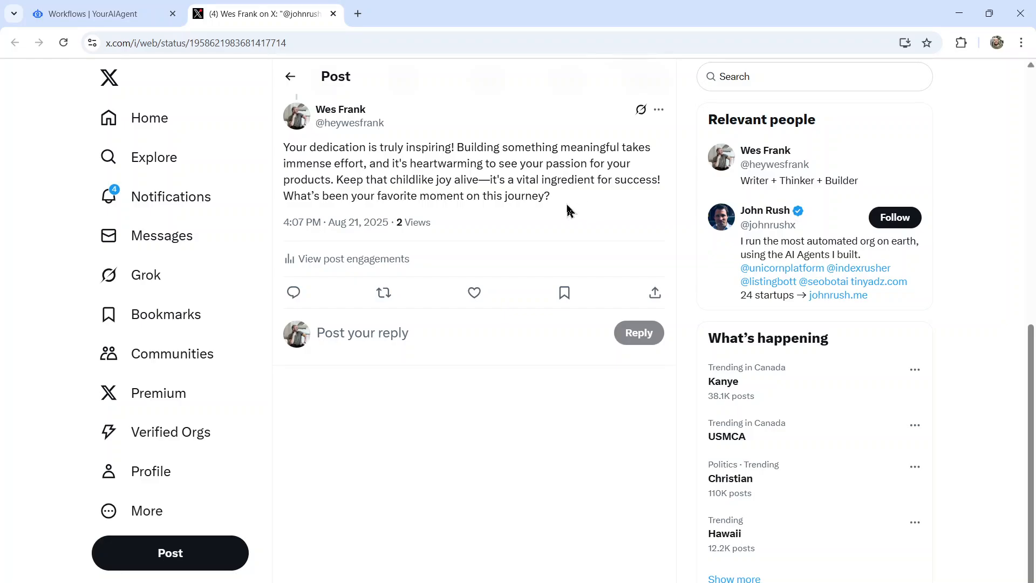
{"action": "mouse_move", "coordinate": [406, 177]}
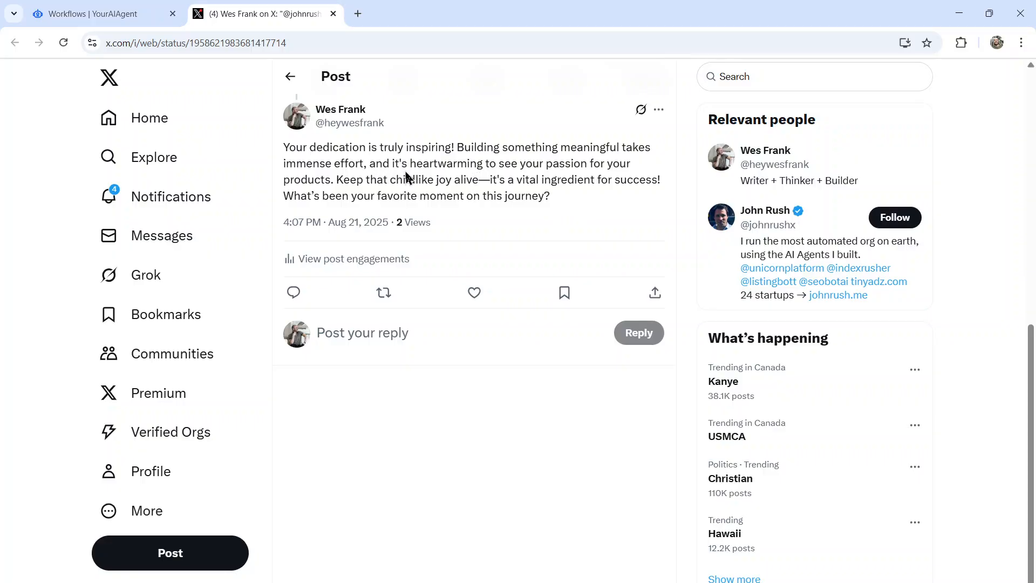
{"action": "mouse_move", "coordinate": [428, 158]}
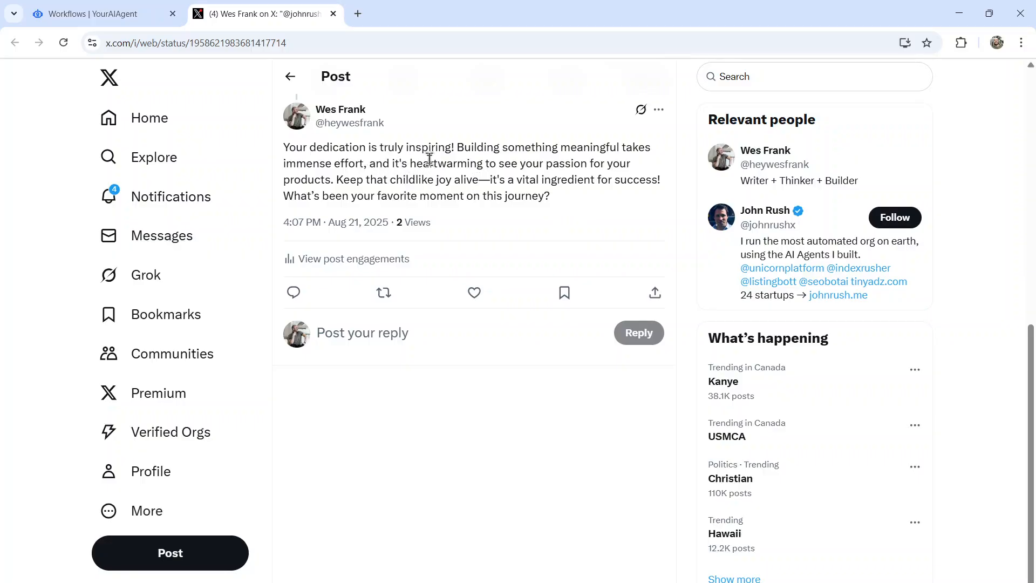
{"action": "left_click", "coordinate": [102, 13]}
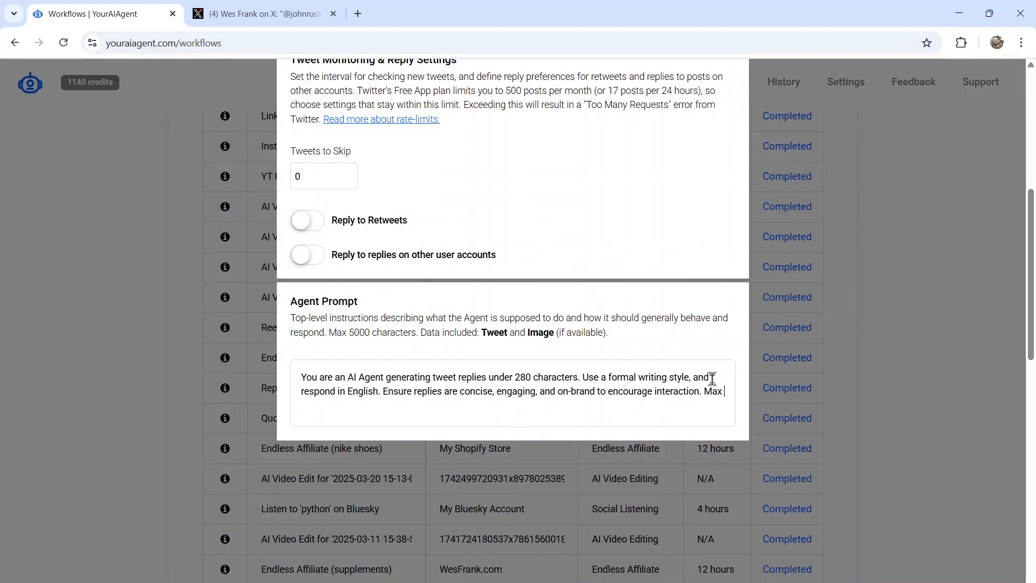
Step: Append 'Max 2 sentences.' to the Agent Prompt and save the workflow
{"action": "type", "text": "2 sent"}
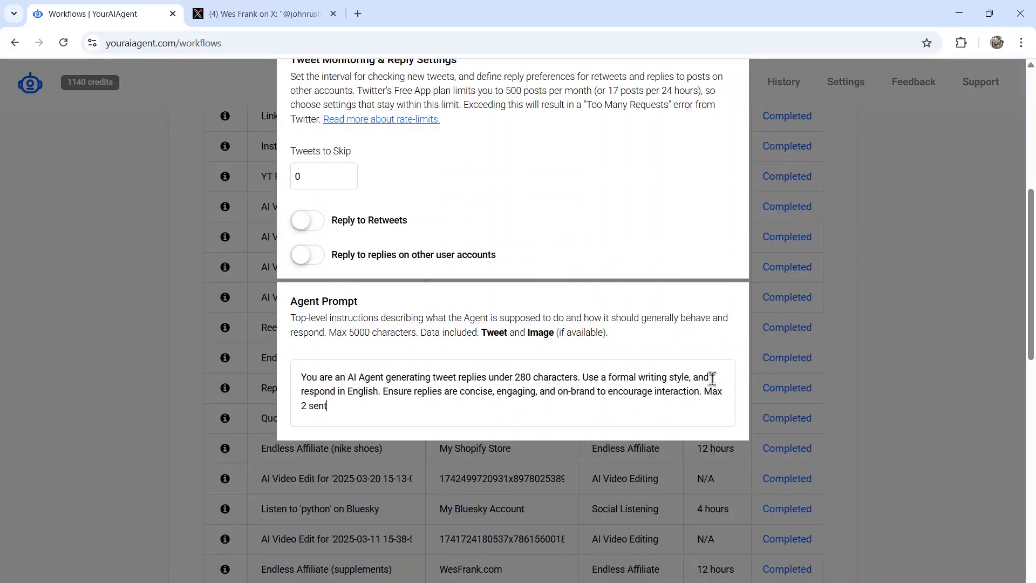
{"action": "type", "text": "ences."}
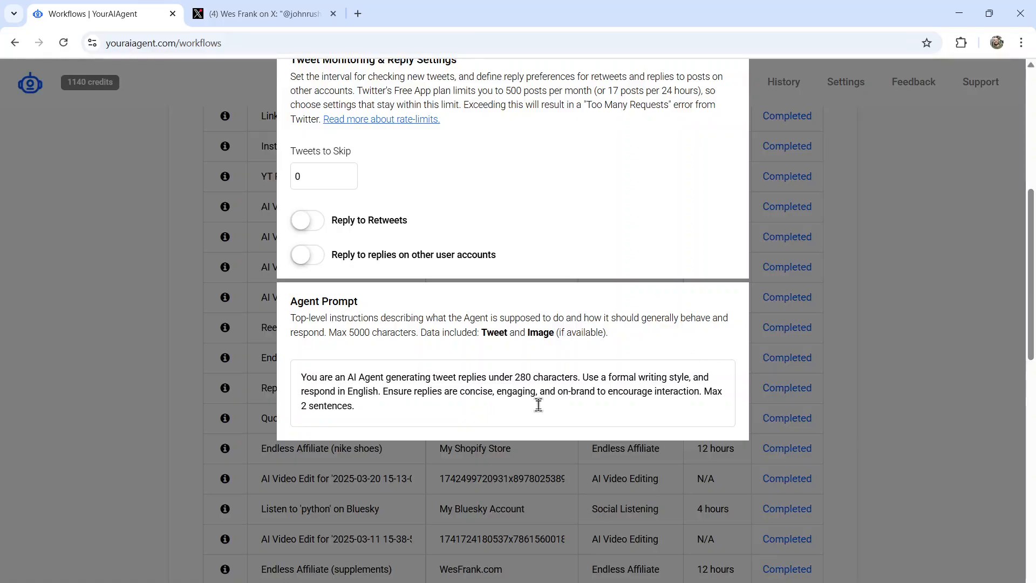
{"action": "mouse_move", "coordinate": [533, 401]}
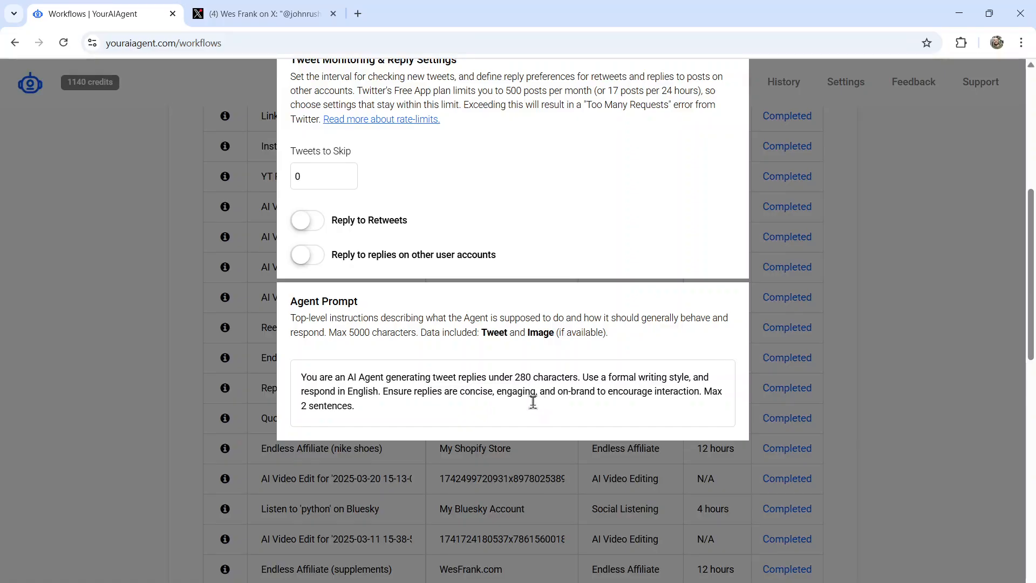
{"action": "left_click", "coordinate": [258, 13]}
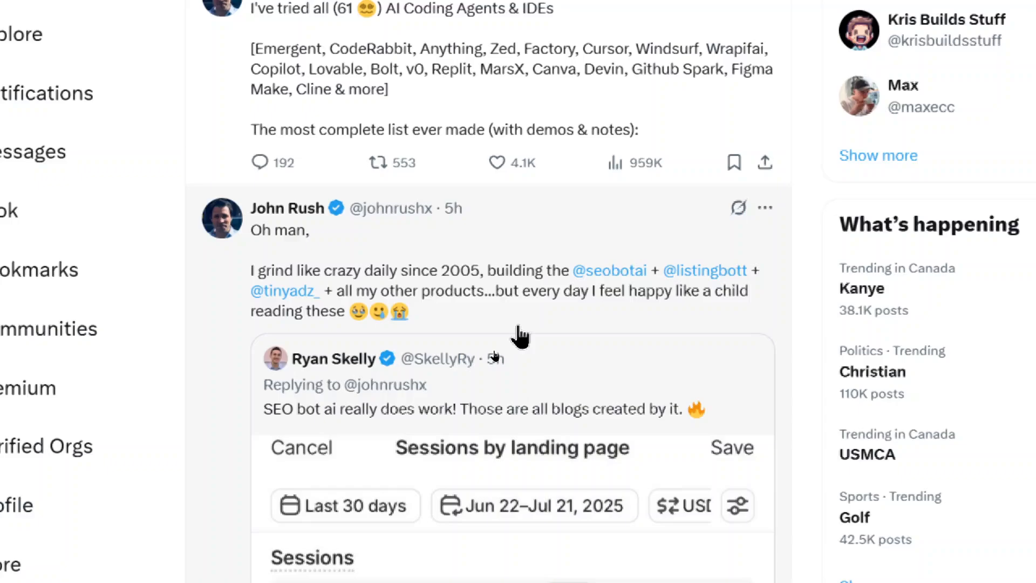
Step: Scroll down John Rush's thread on X to see the SEO bot reply
{"action": "scroll", "scroll_direction": "down", "scroll_amount": 3}
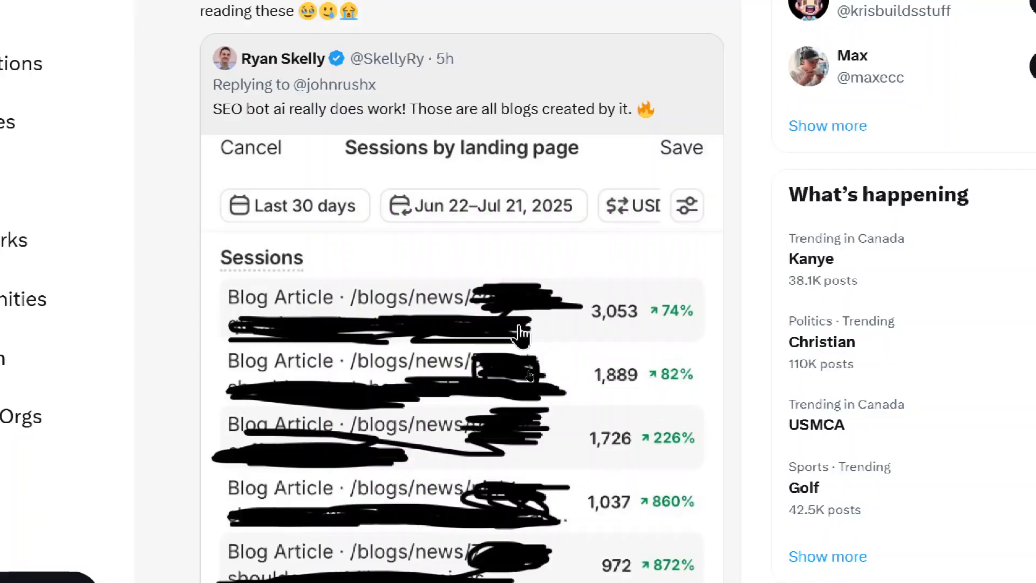